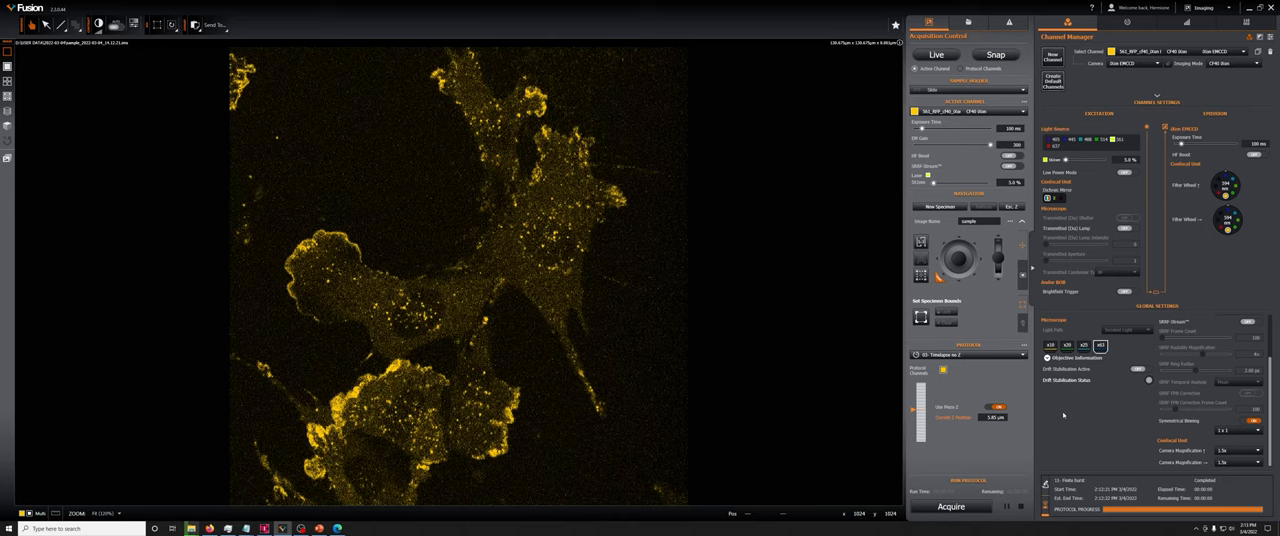
mouse_move(766, 377)
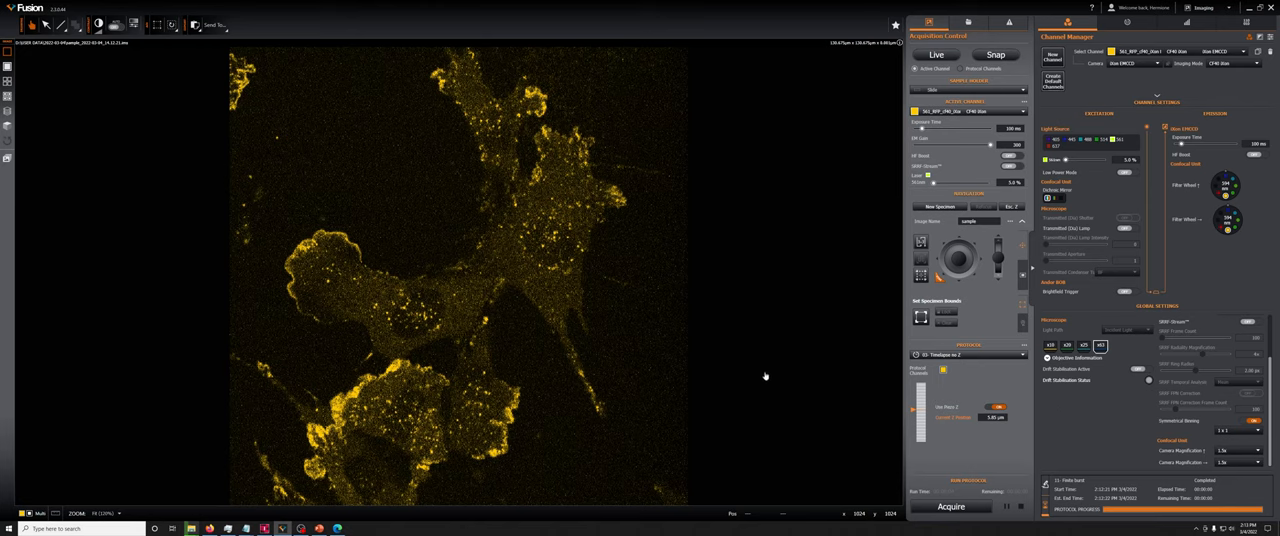
mouse_move(711, 314)
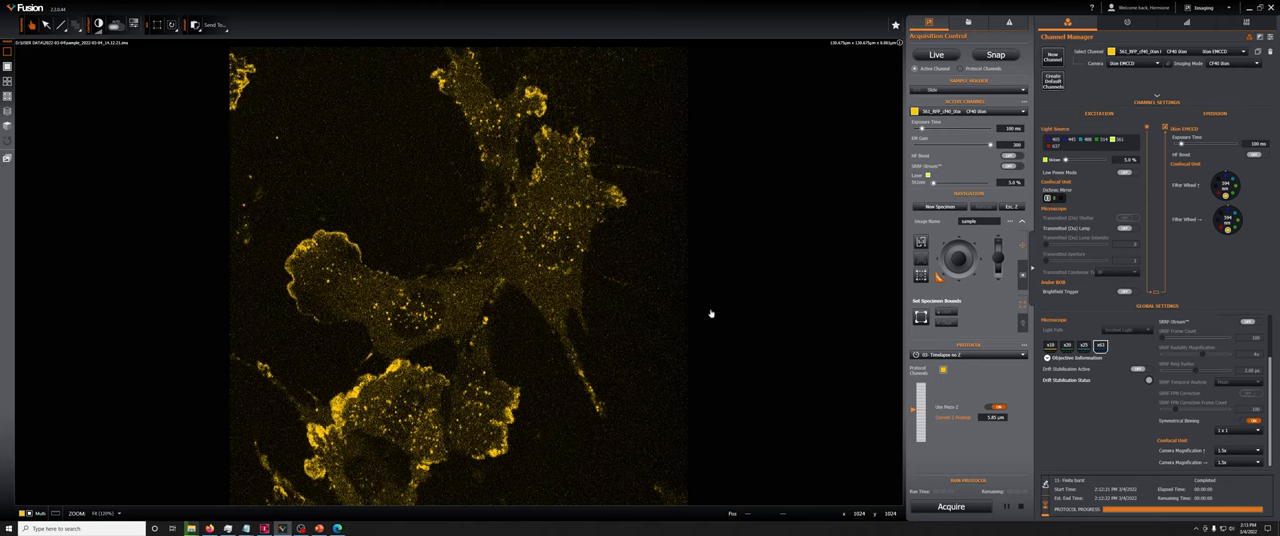
mouse_move(645, 313)
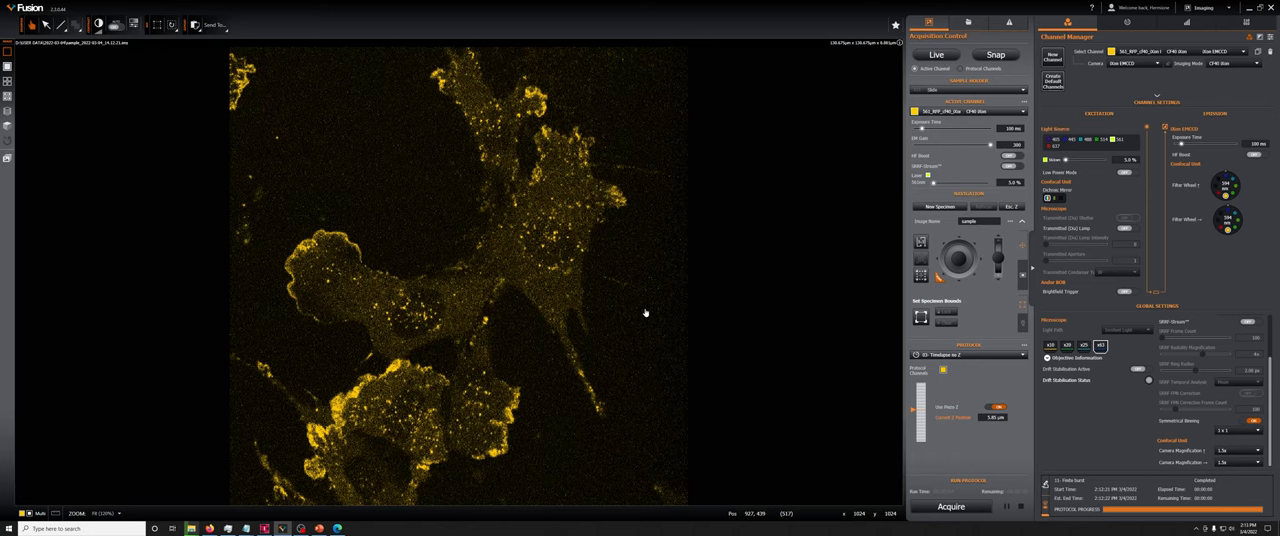
mouse_move(645, 313)
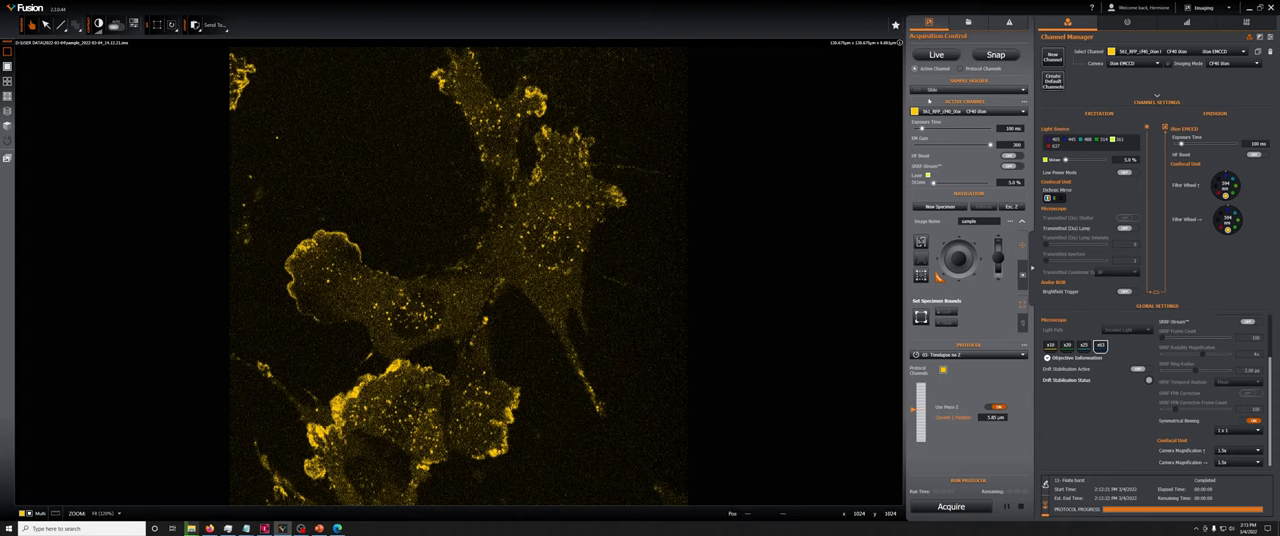
Start a live preview of the yellow-fluorescent cells.
left_click(936, 54)
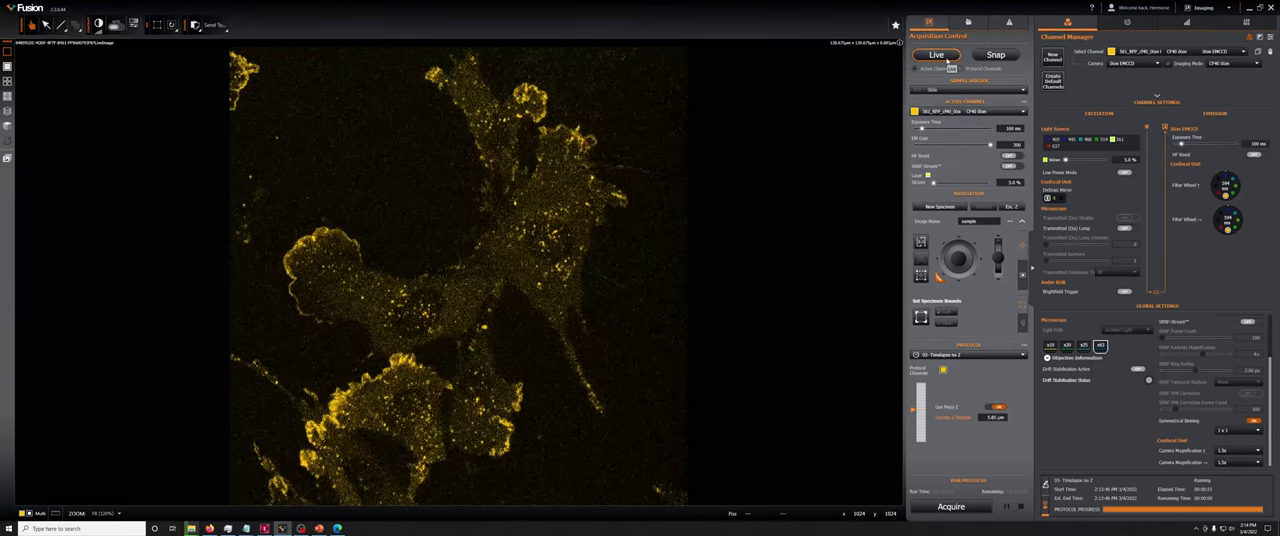
Stop the live preview and show the Timelapse no 2 settings with 12 repeats.
left_click(936, 54)
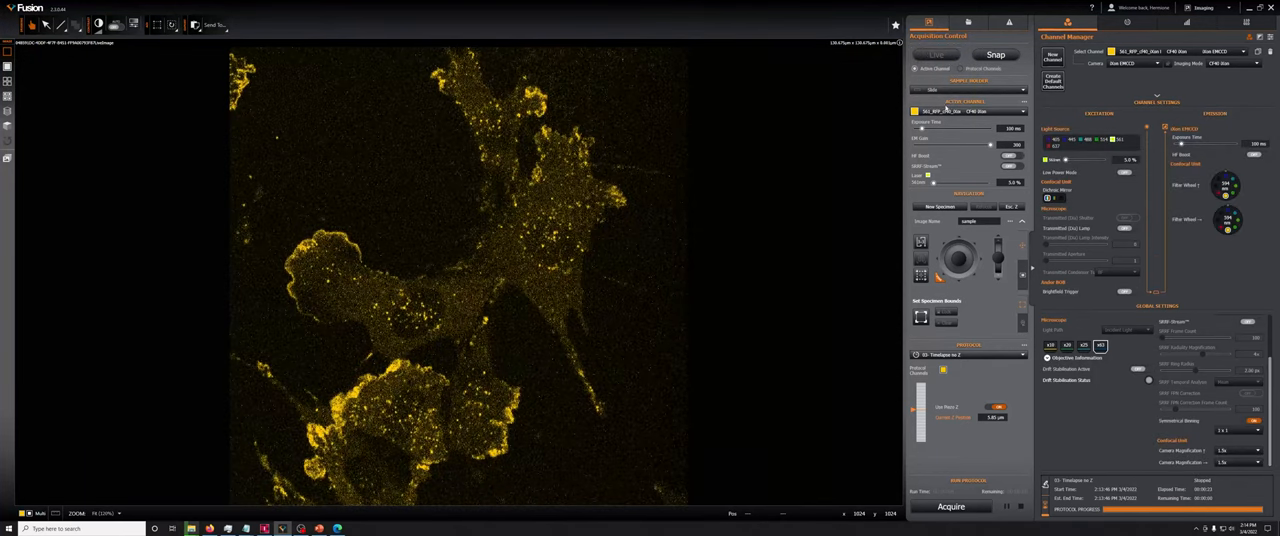
left_click(934, 54)
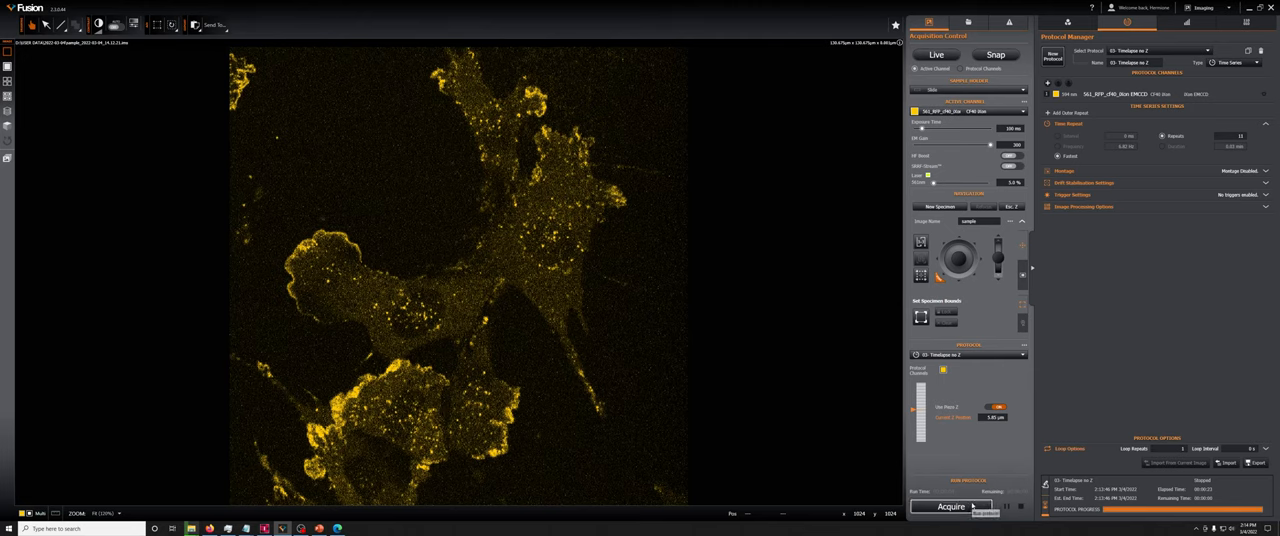
Run the timelapse protocol to completion, producing a new time series of the cells.
left_click(948, 506)
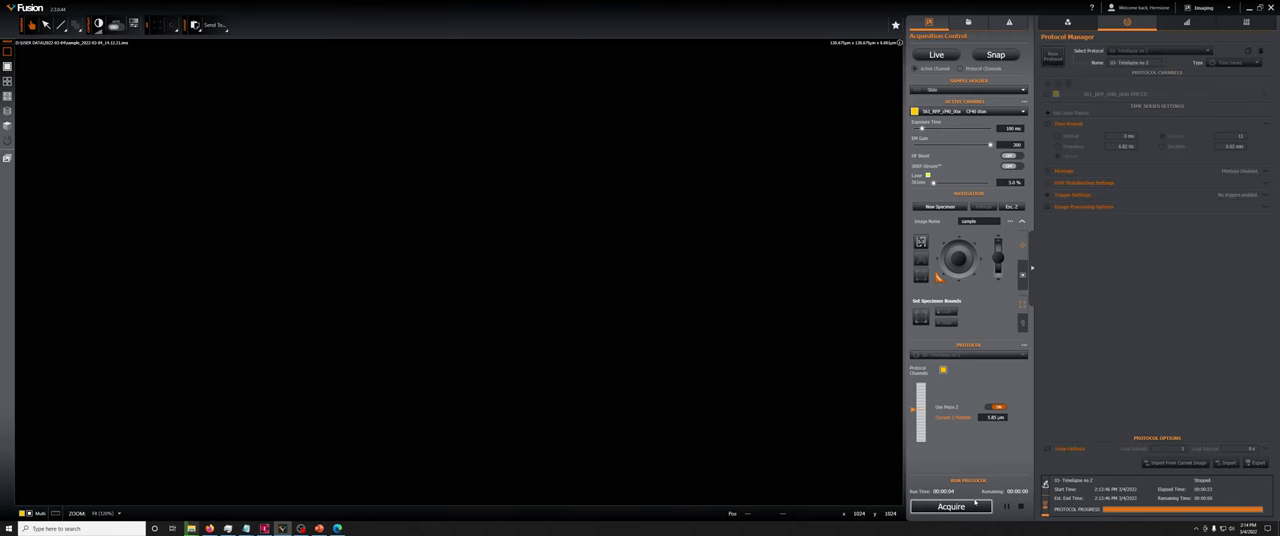
left_click(950, 506)
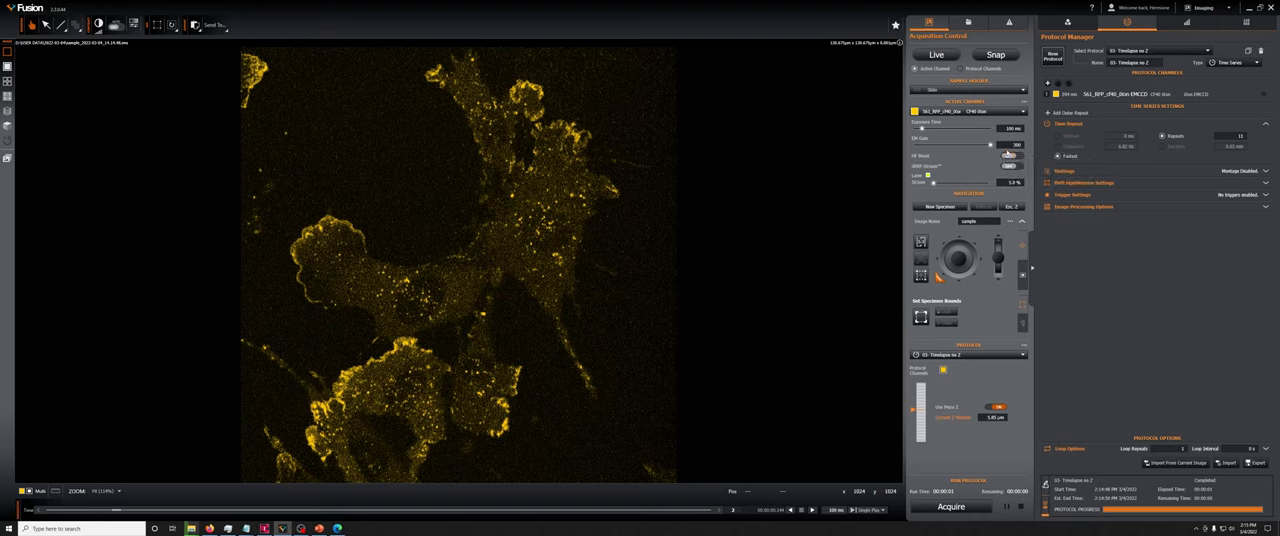
mouse_move(1010, 156)
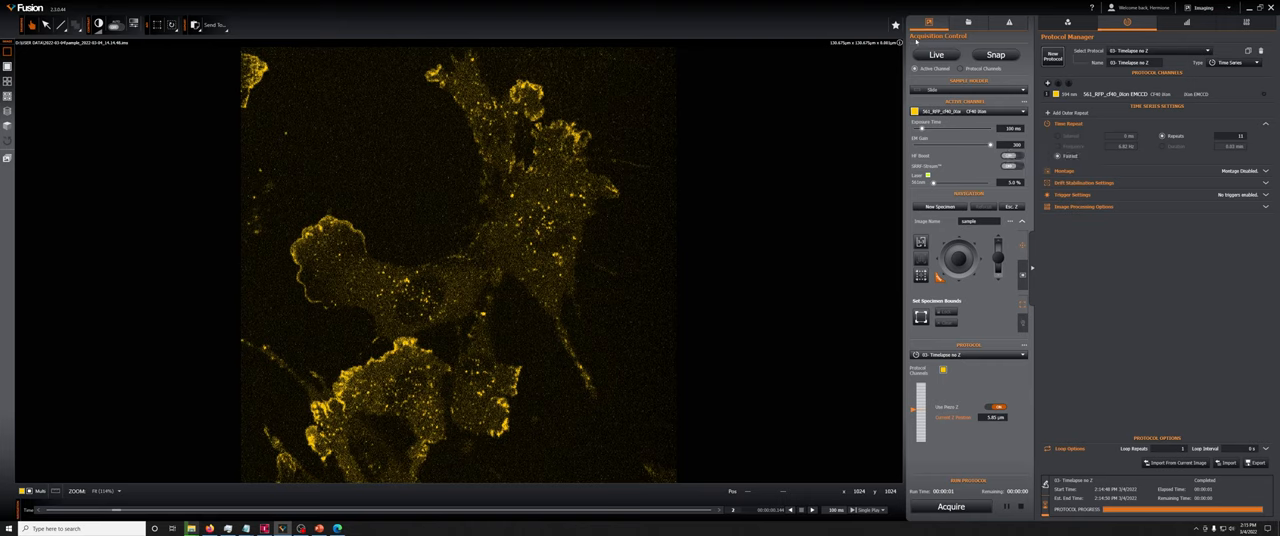
mouse_move(895, 25)
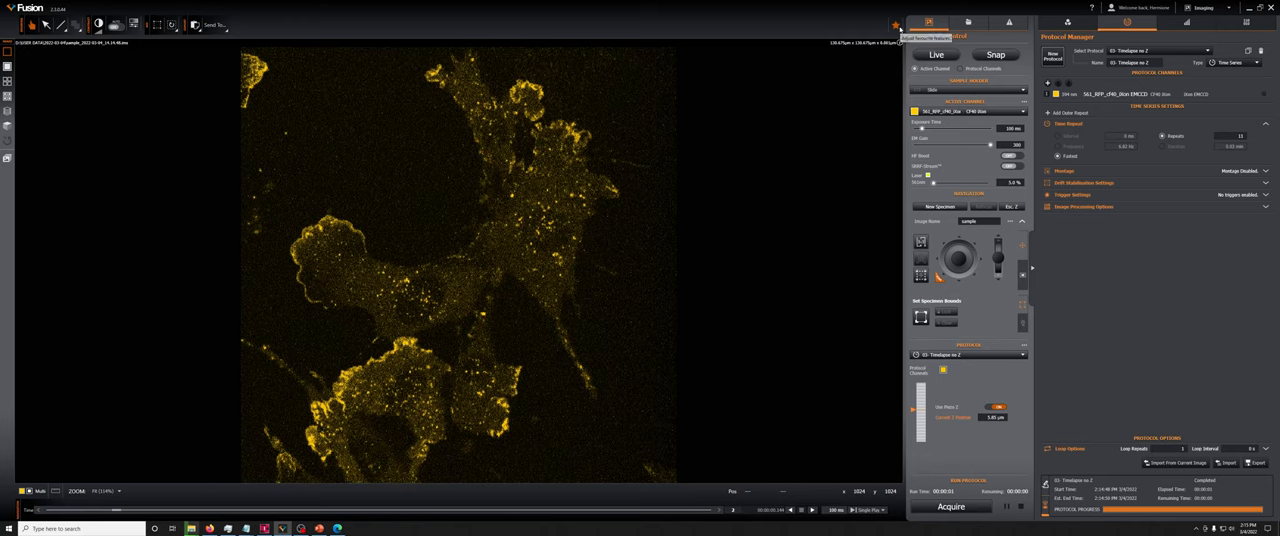
Change the EMCCD Horizontal Shift Speed in Favourites and rerun the timelapse acquisition.
left_click(895, 25)
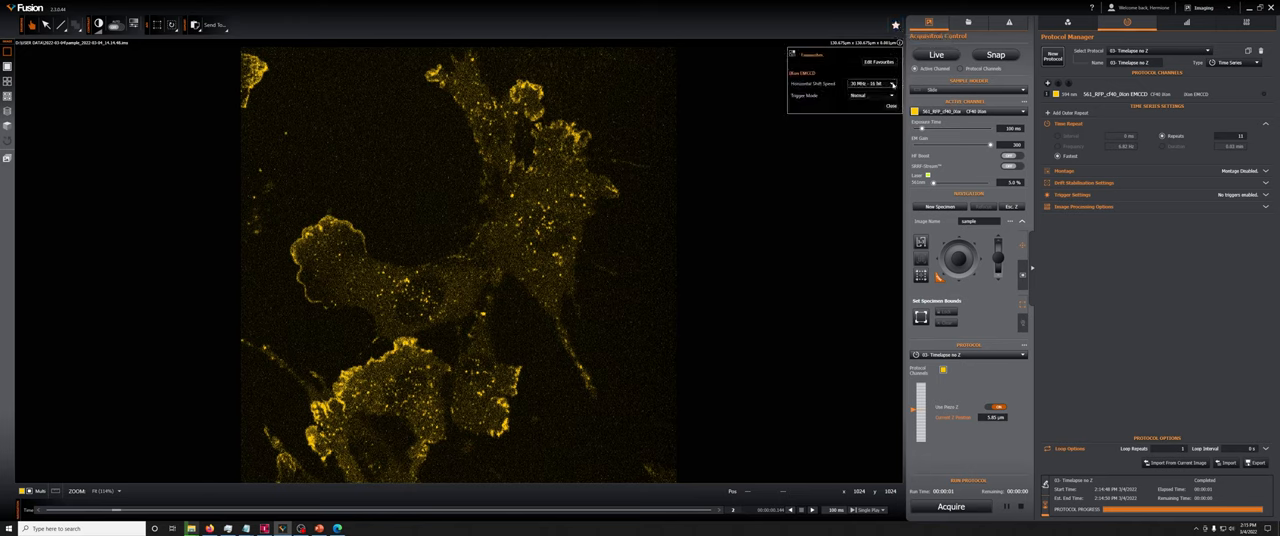
mouse_move(870, 83)
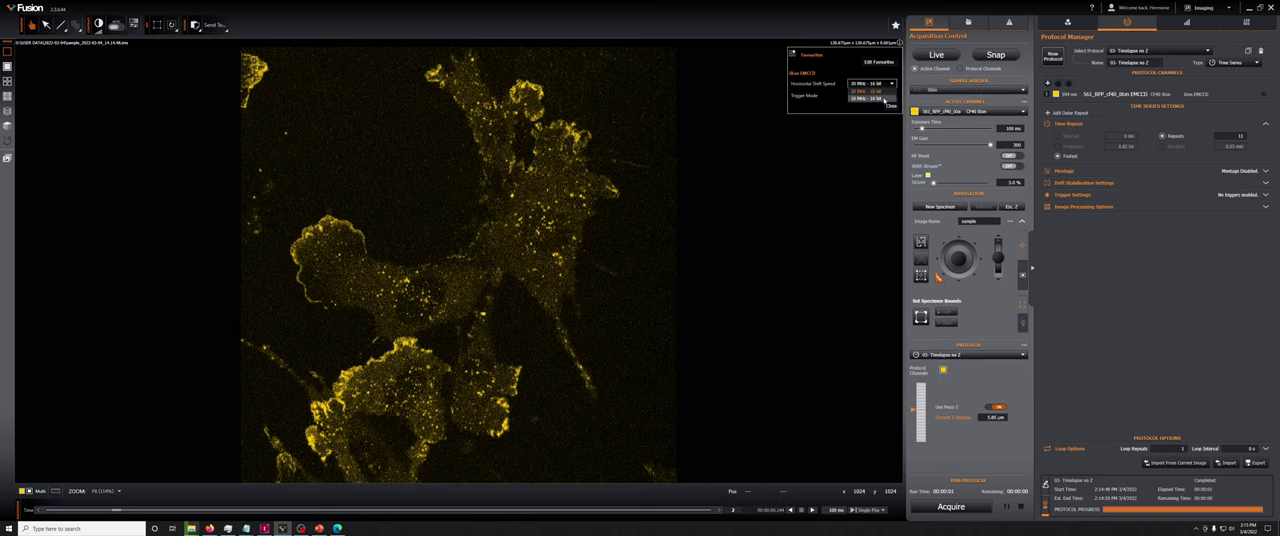
left_click(865, 95)
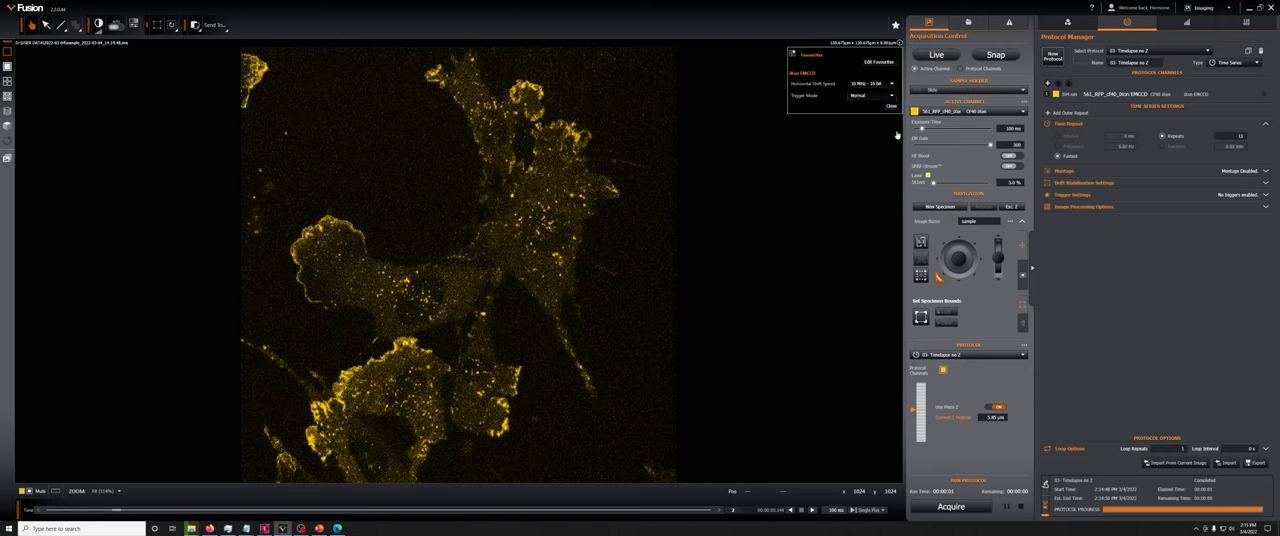
left_click(888, 107)
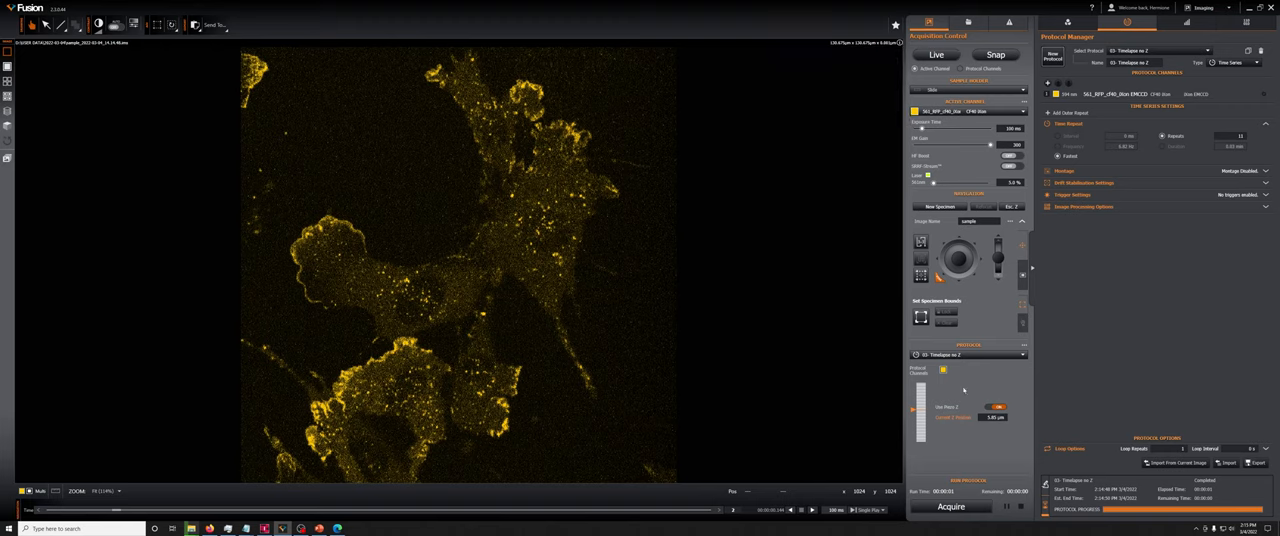
mouse_move(784, 517)
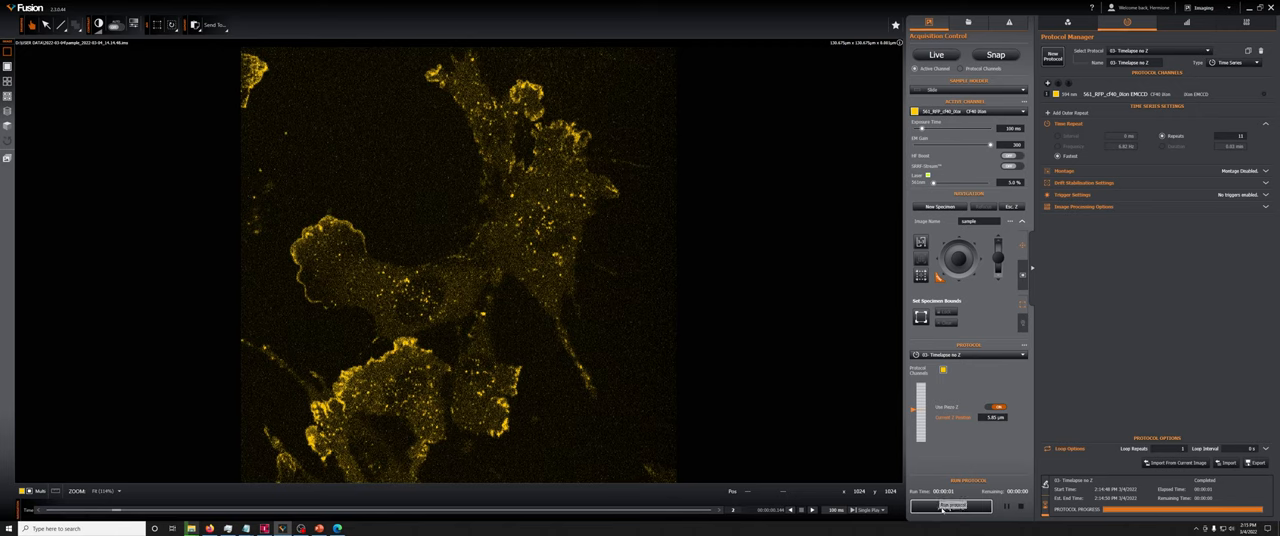
left_click(951, 506)
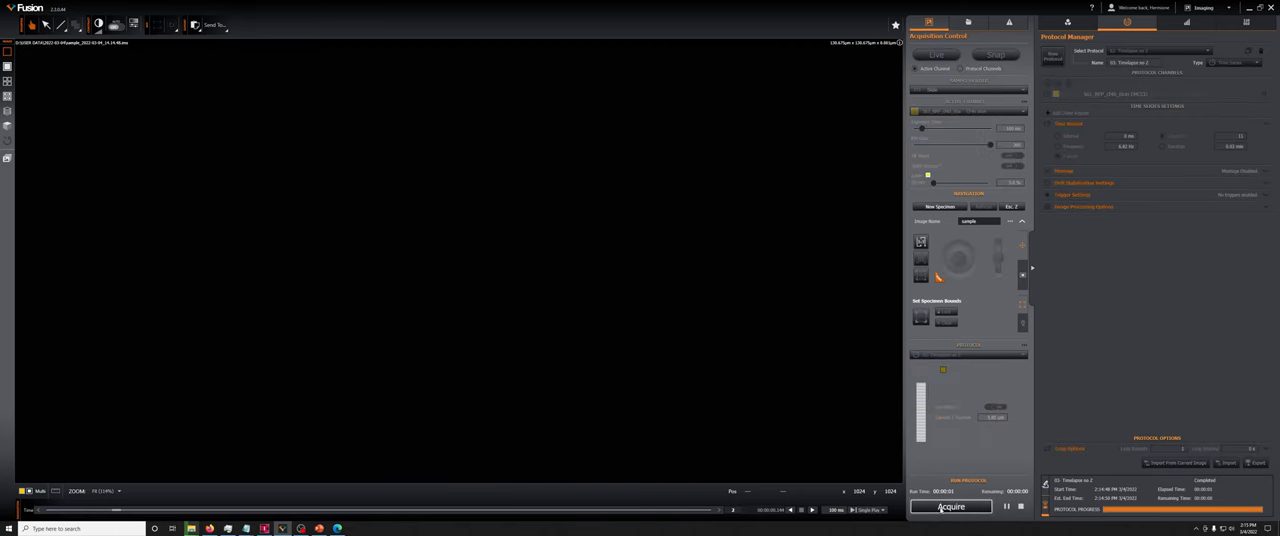
left_click(951, 507)
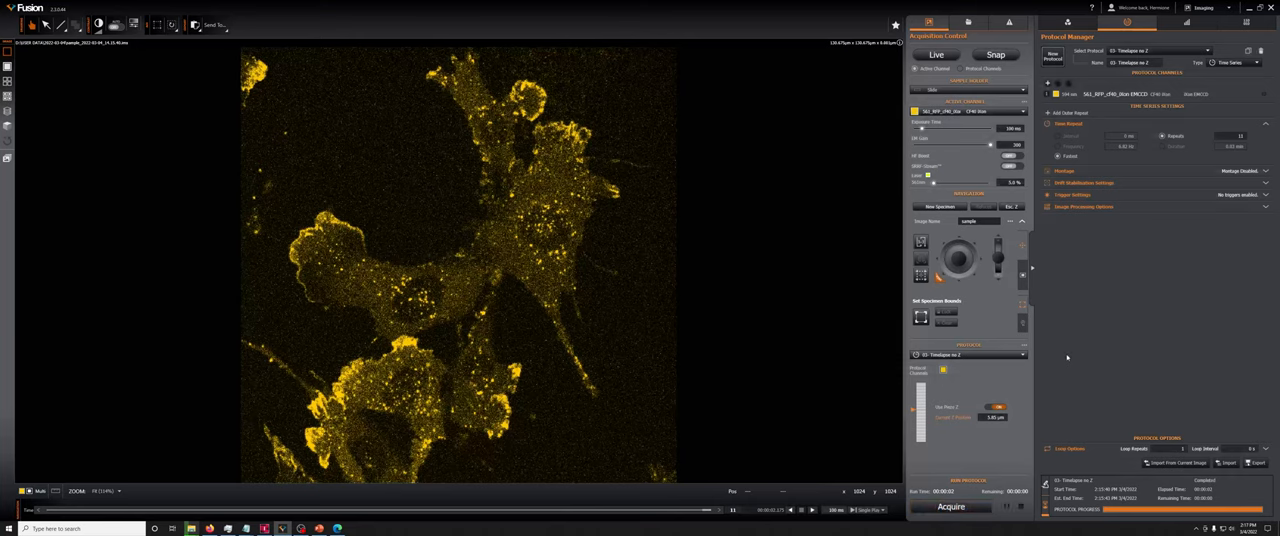
mouse_move(1066, 358)
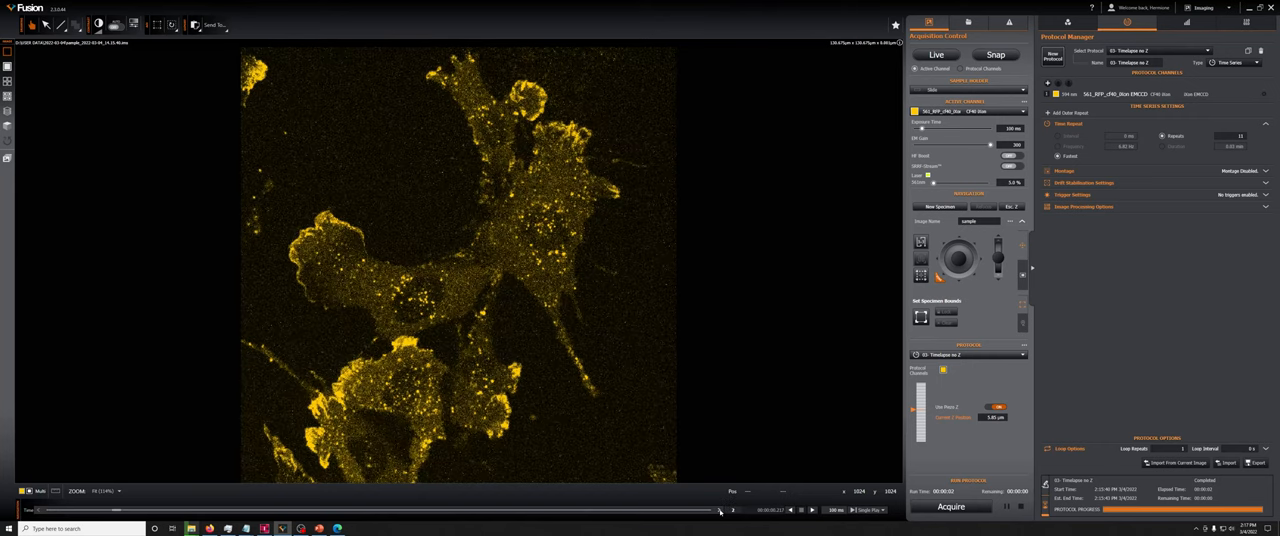
mouse_move(783, 515)
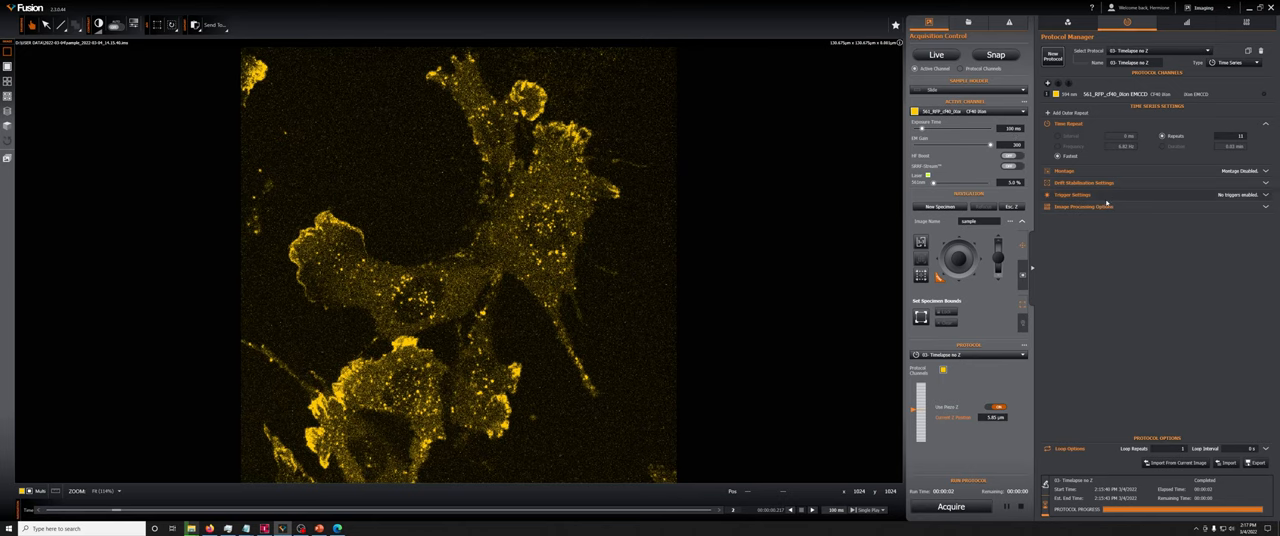
mouse_move(1107, 205)
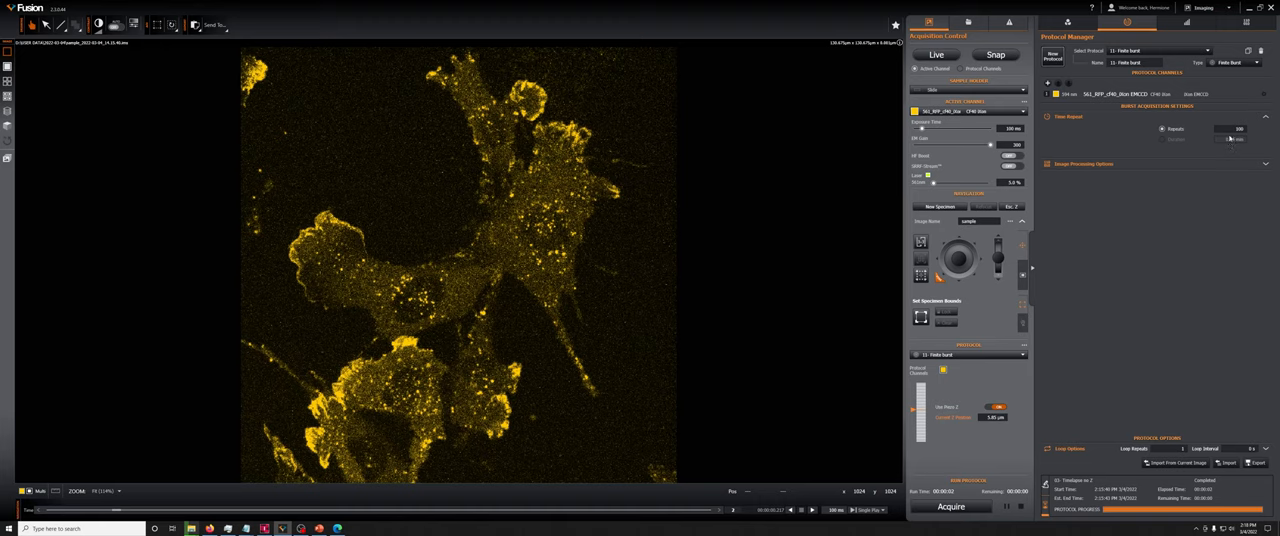
mouse_move(1240, 140)
type("11")
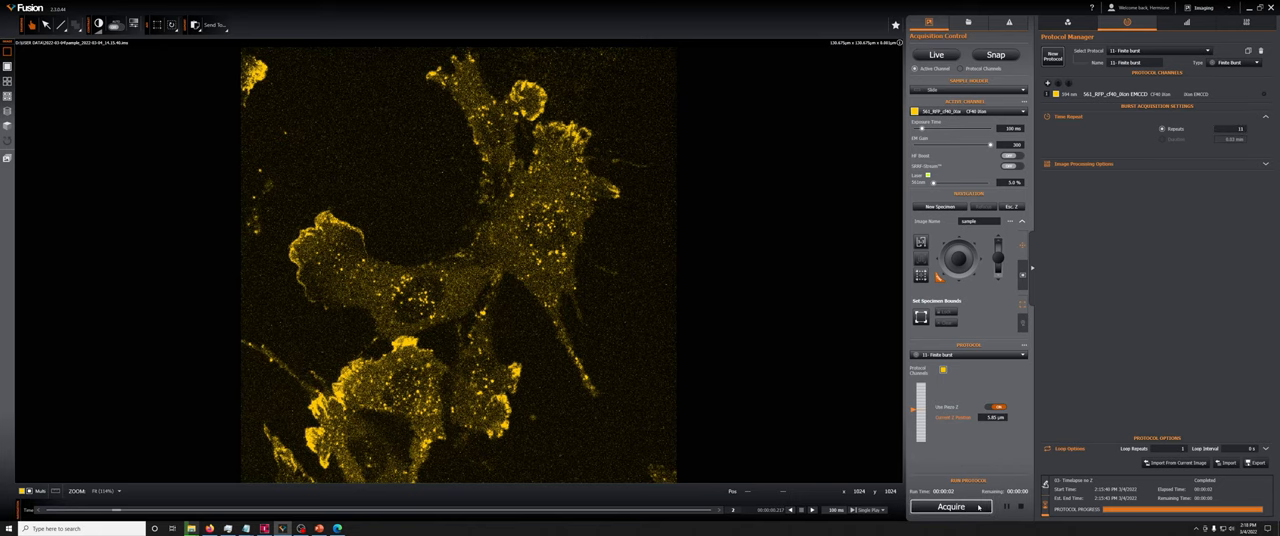
Acquire the finite burst series and scrub through its frames.
left_click(950, 506)
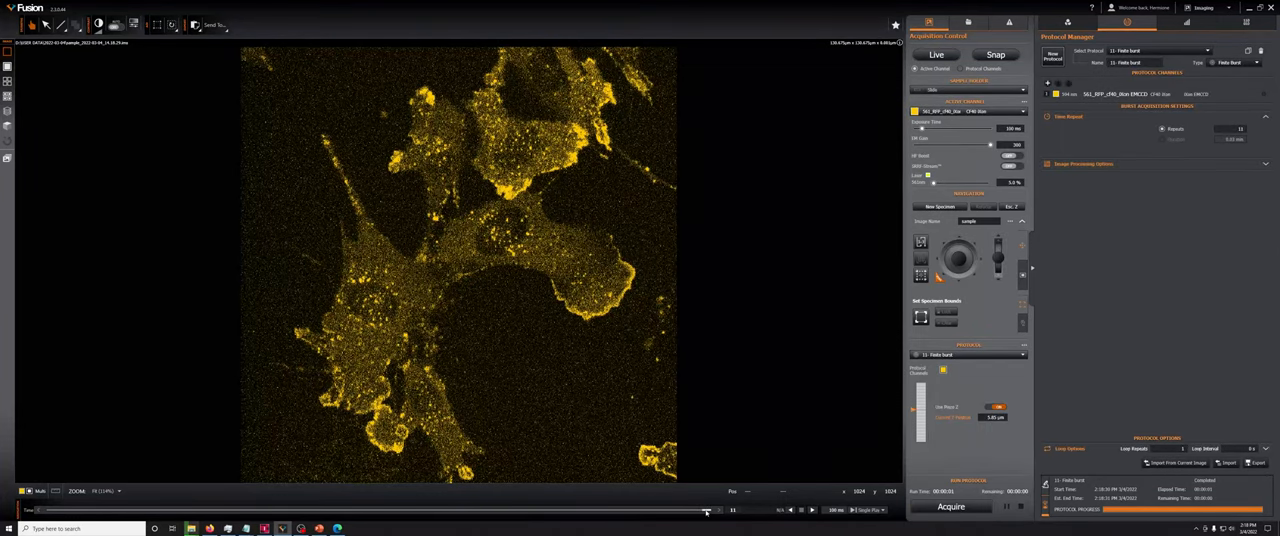
left_click_drag(706, 510, 725, 510)
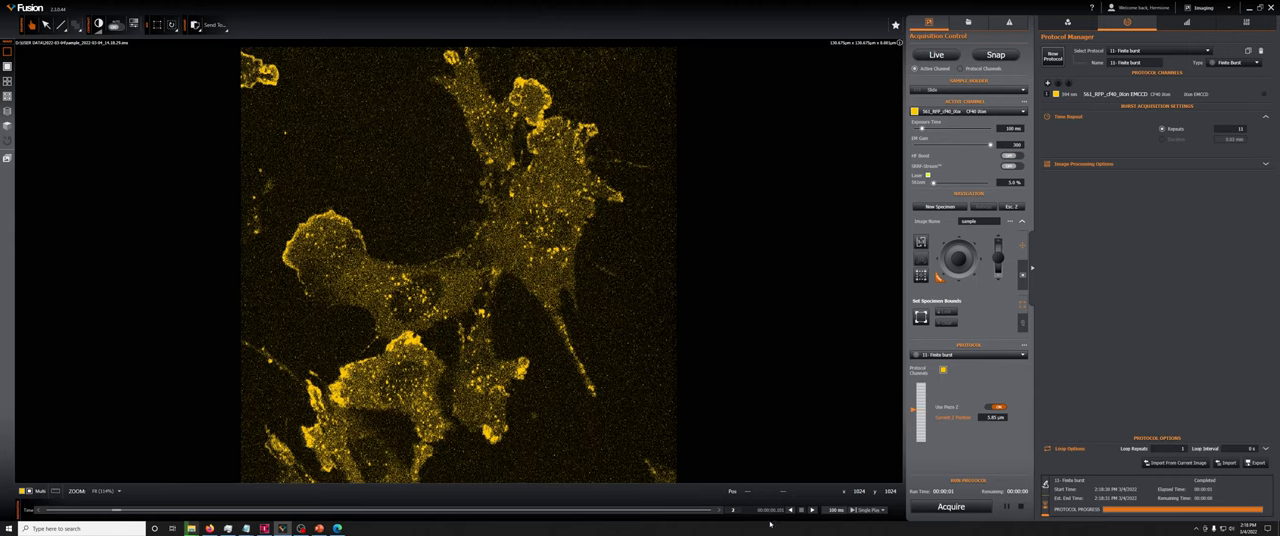
mouse_move(785, 516)
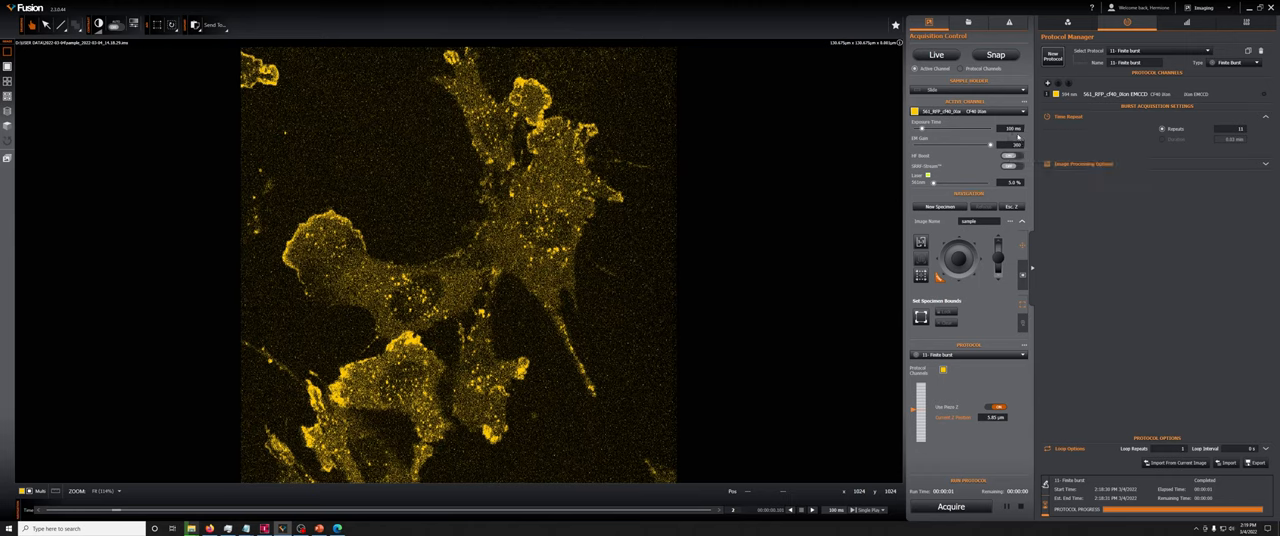
mouse_move(1010, 155)
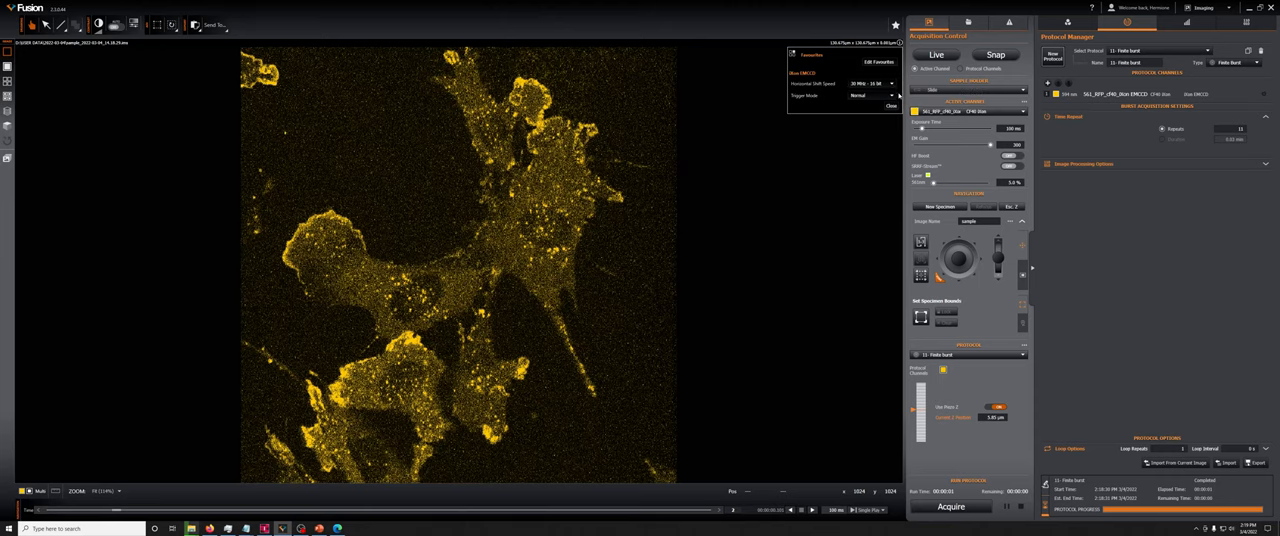
Close Favourites, edit the Finite burst protocol's channel list, and start acquisition.
left_click(889, 106)
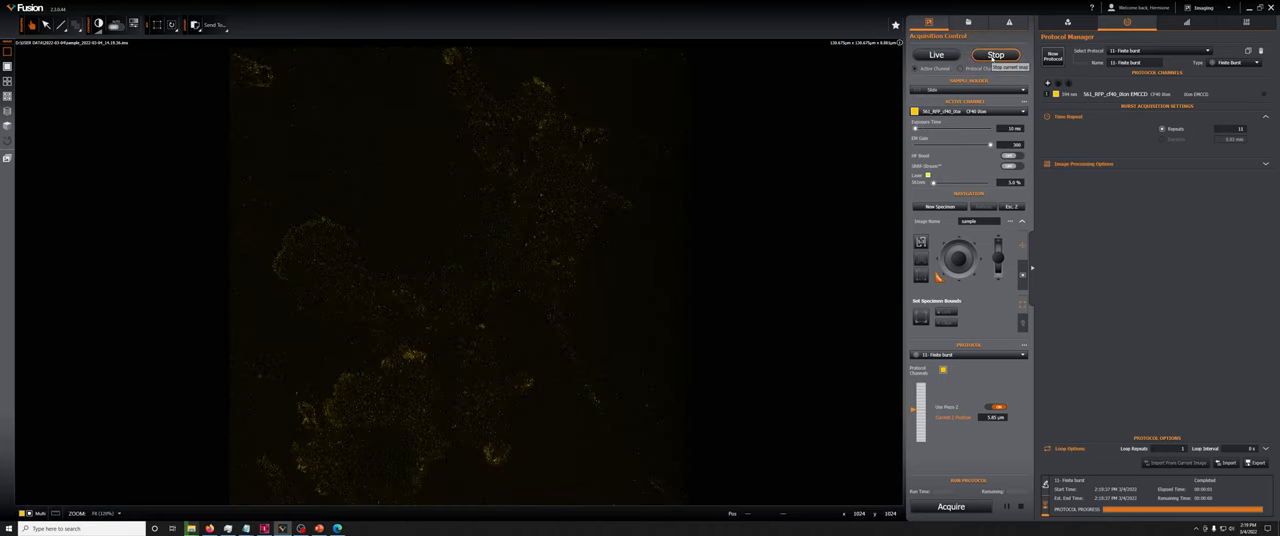
left_click(995, 54)
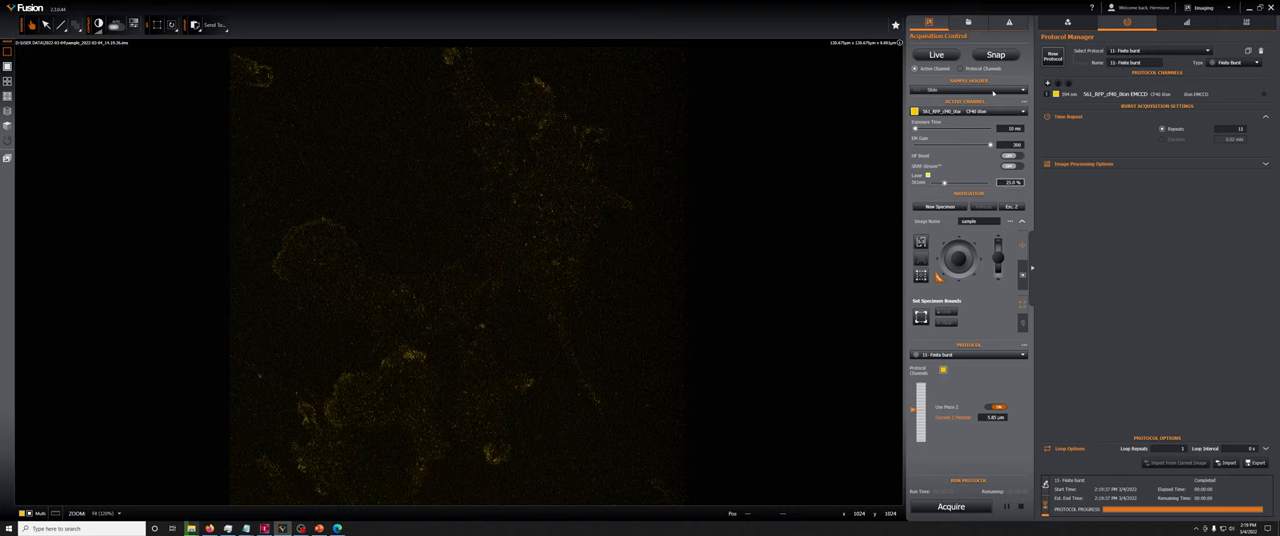
left_click(995, 54)
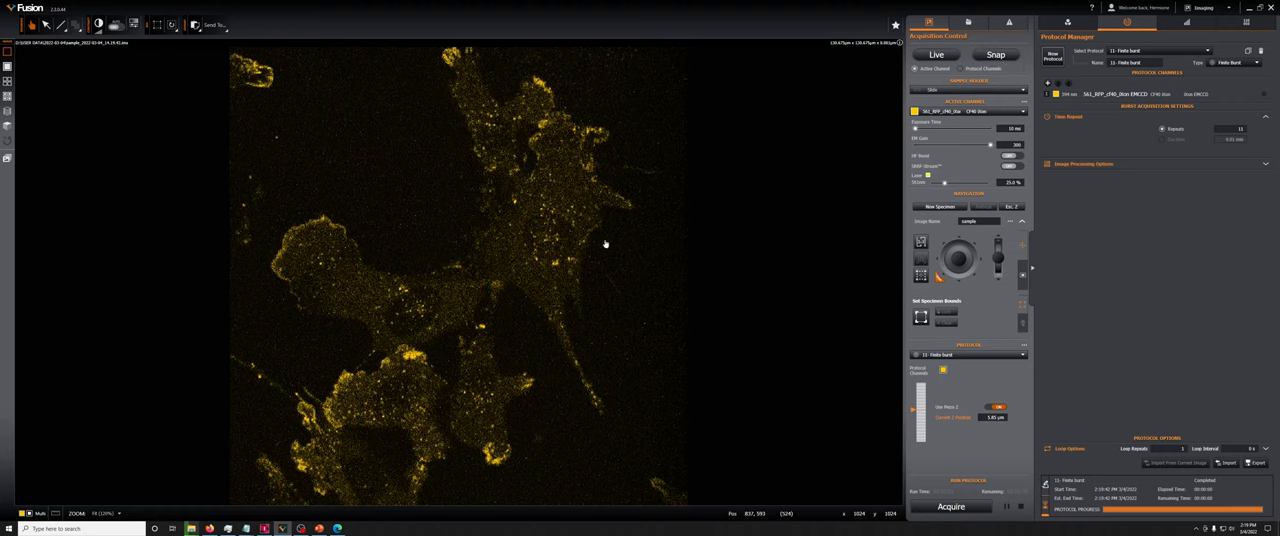
mouse_move(810, 253)
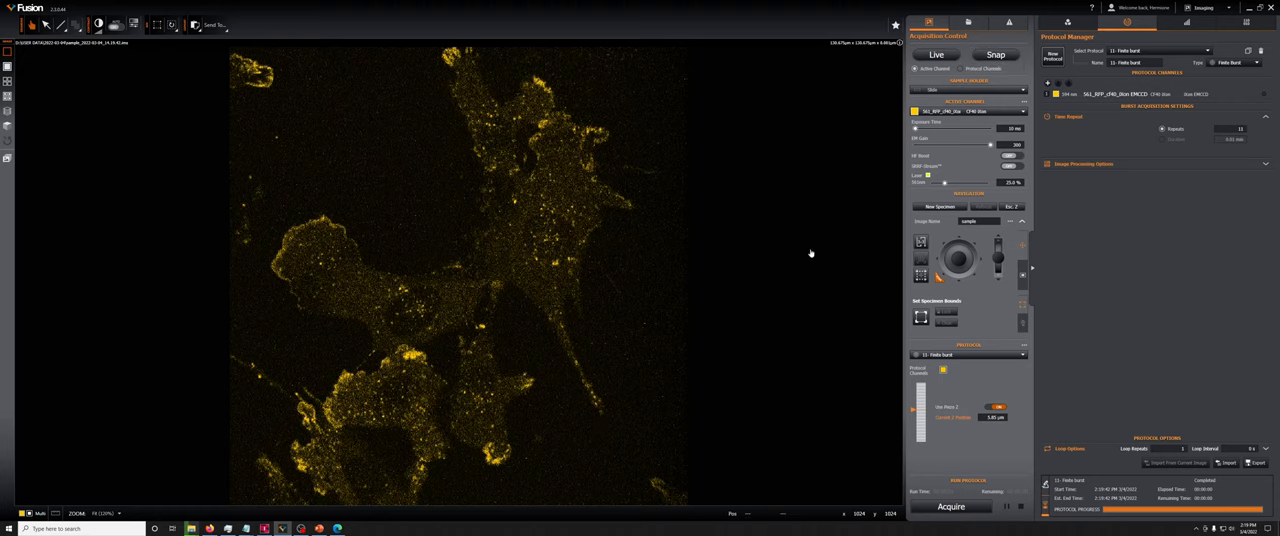
mouse_move(960, 162)
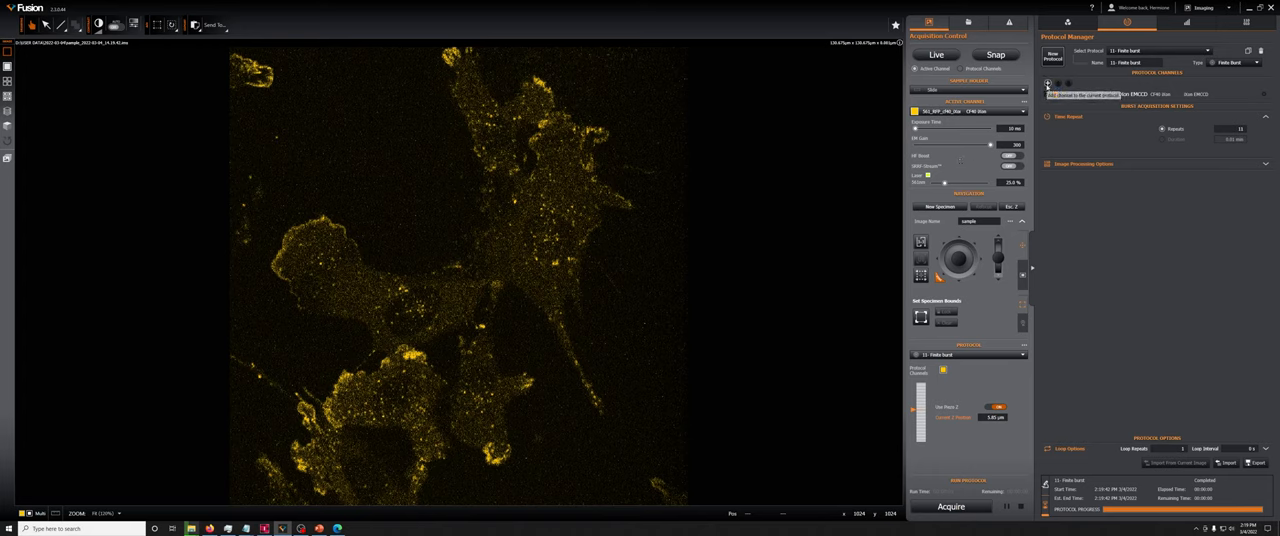
left_click(1048, 84)
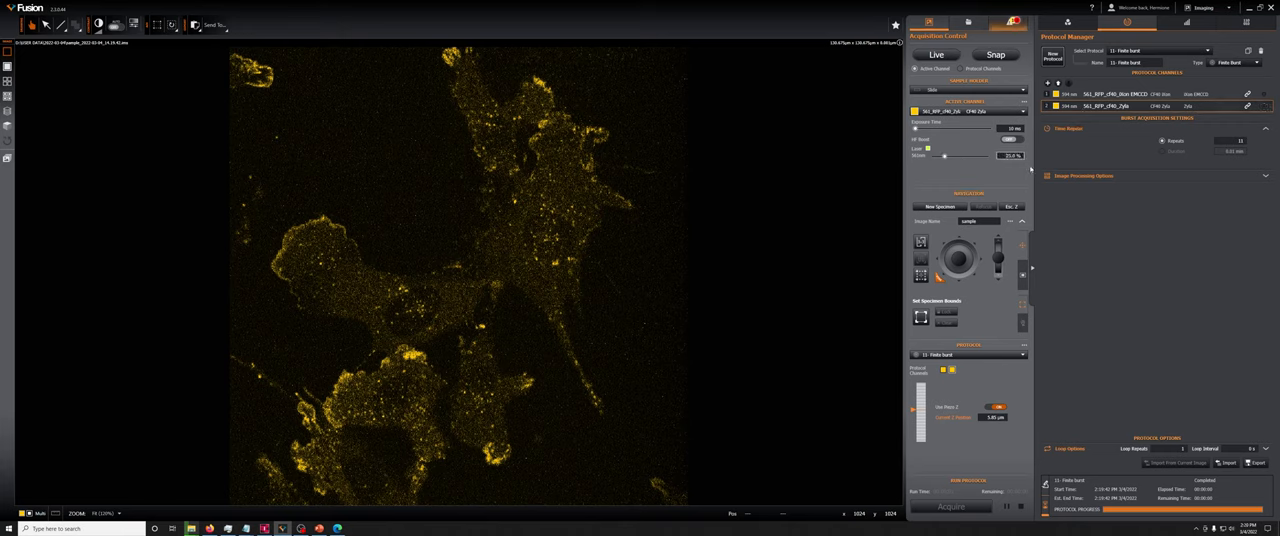
left_click(995, 54)
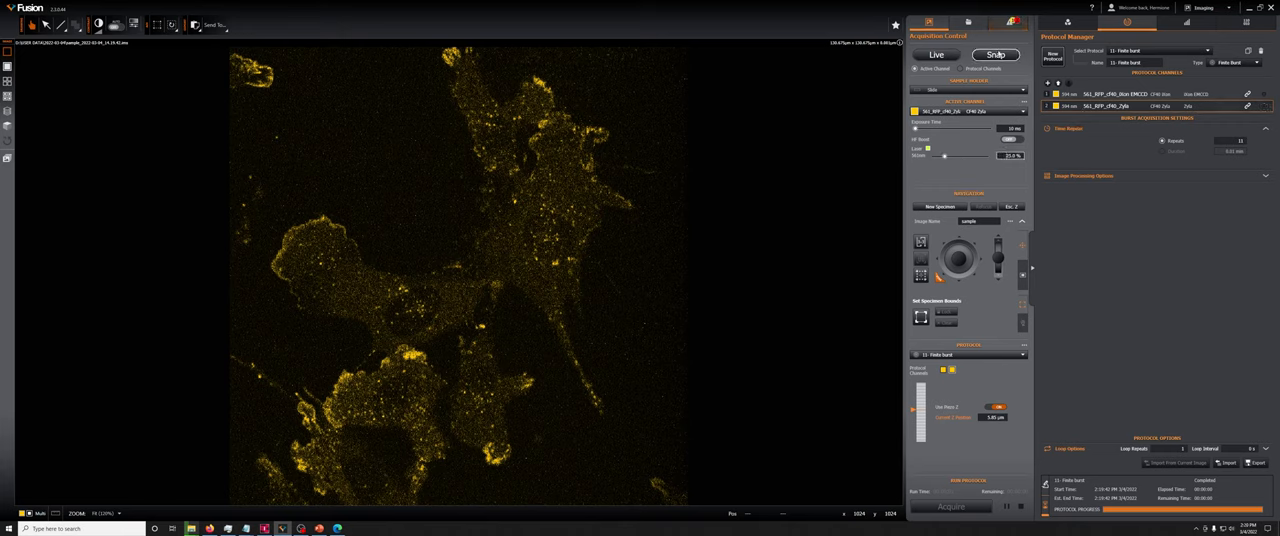
mouse_move(994, 54)
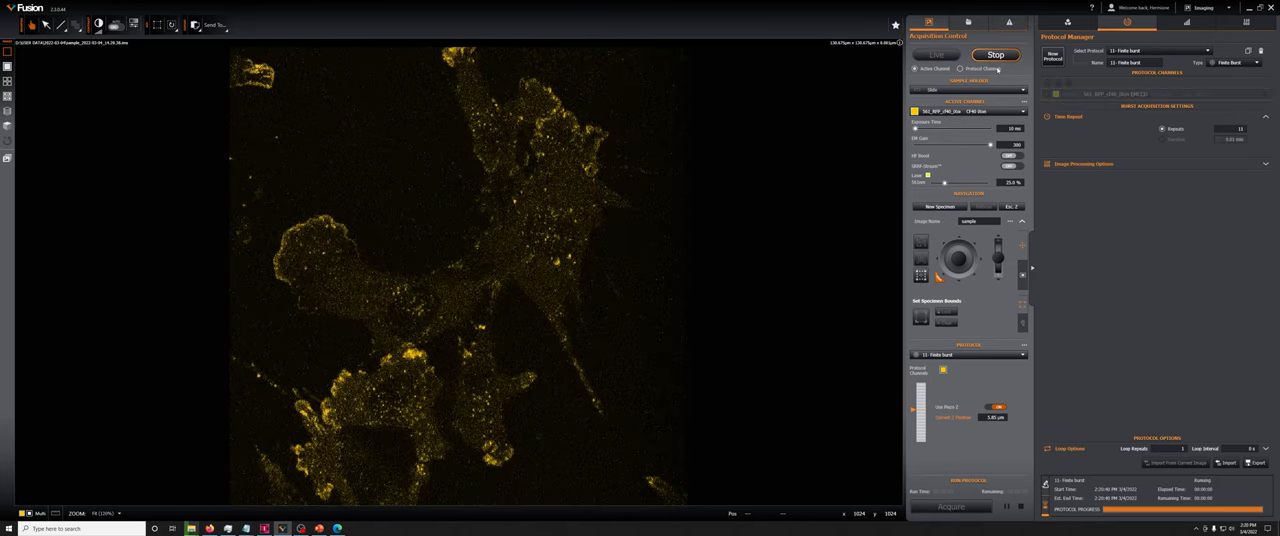
Stop the running acquisition of the single-channel Finite burst protocol.
left_click(994, 54)
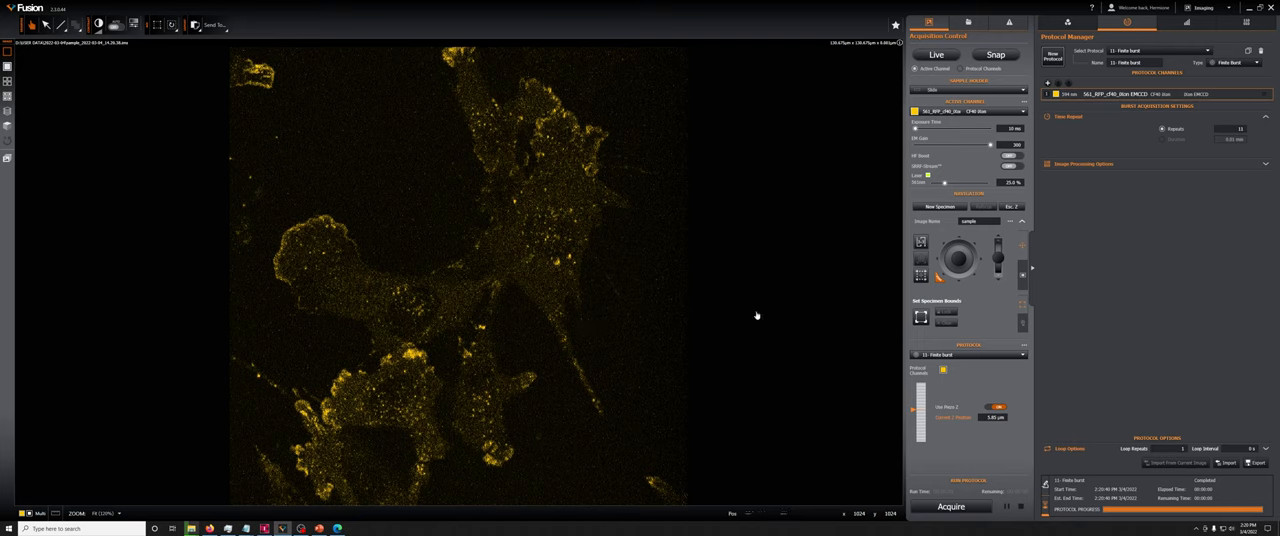
mouse_move(753, 311)
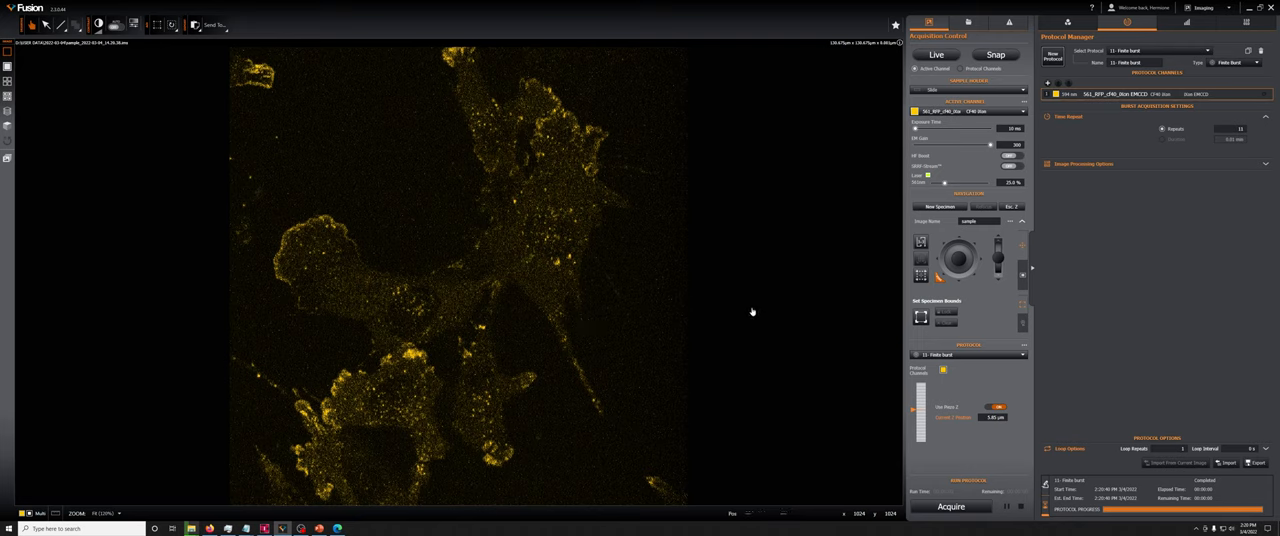
mouse_move(766, 316)
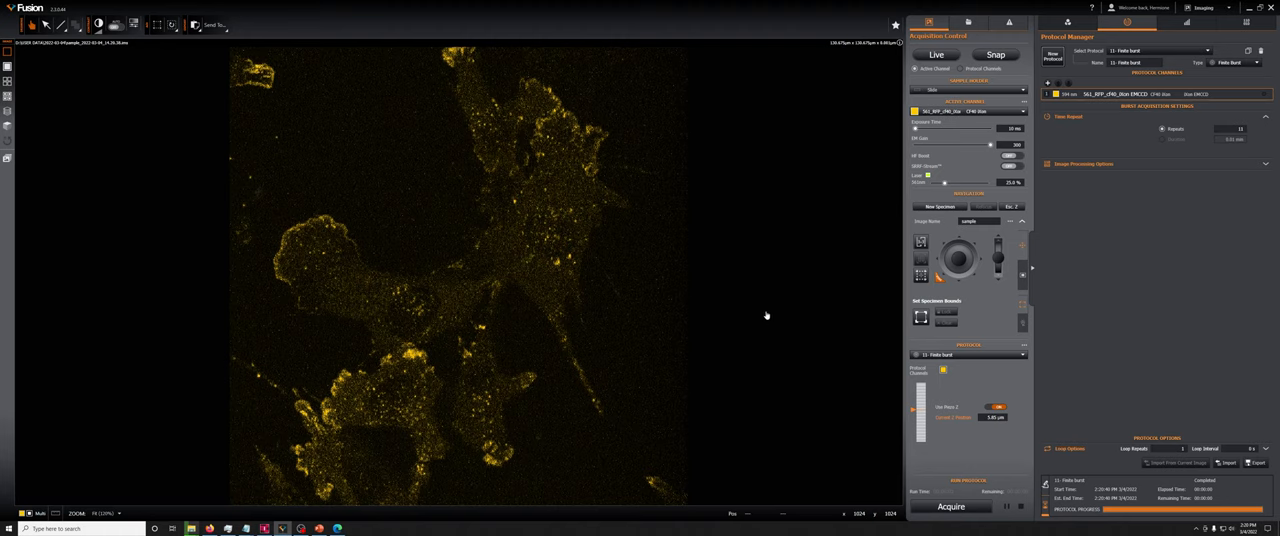
mouse_move(784, 289)
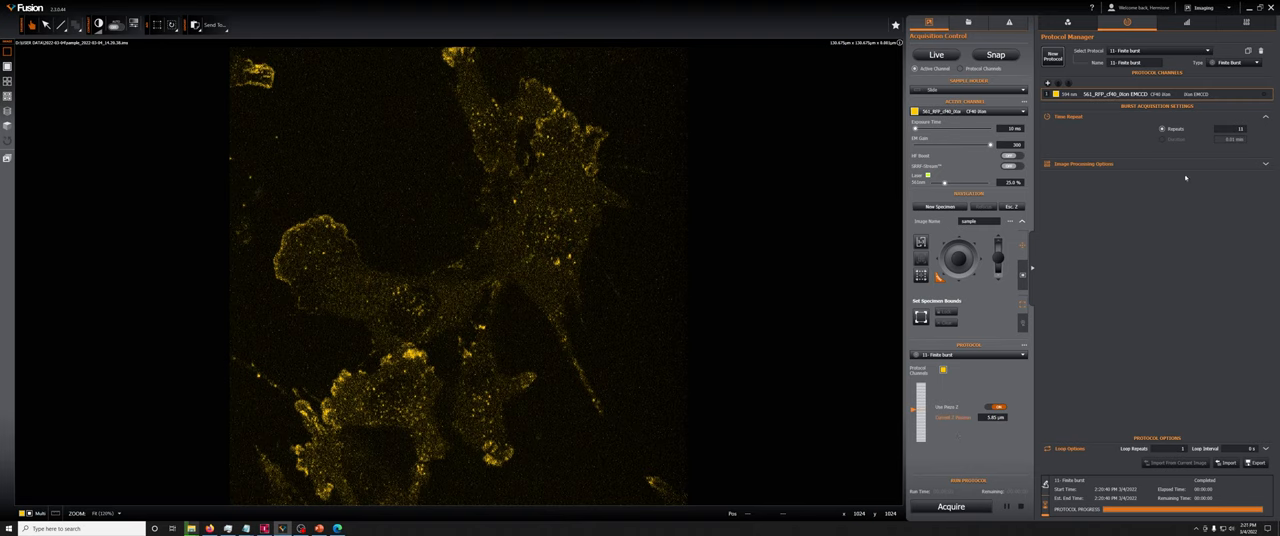
left_click(895, 24)
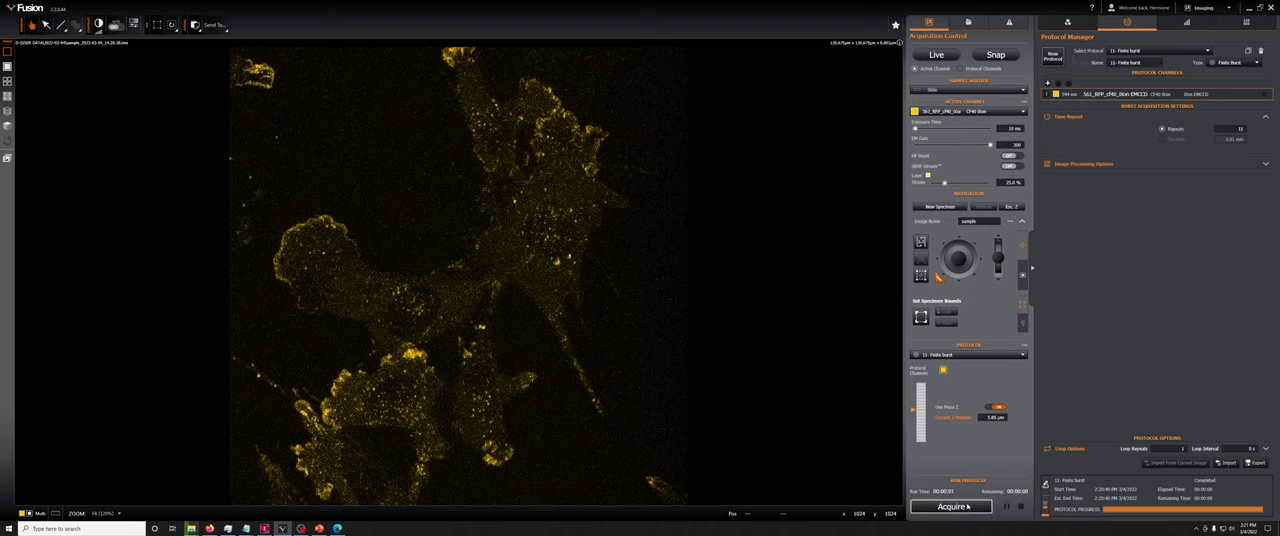
Capture a single-channel Finite burst series and show the EMCCD channel settings.
left_click(950, 506)
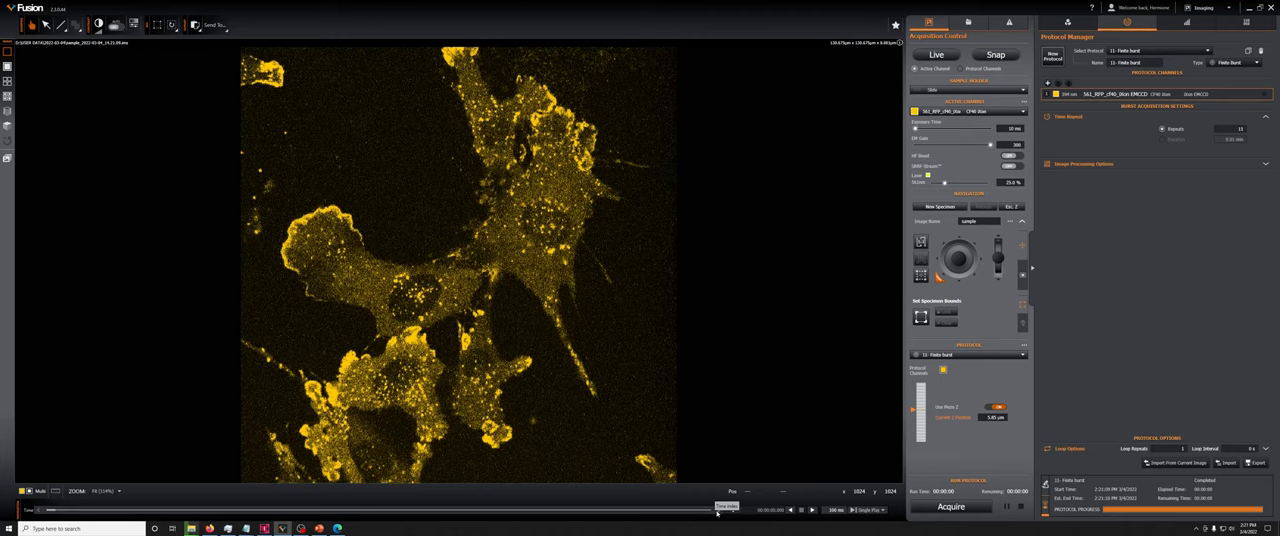
mouse_move(868, 337)
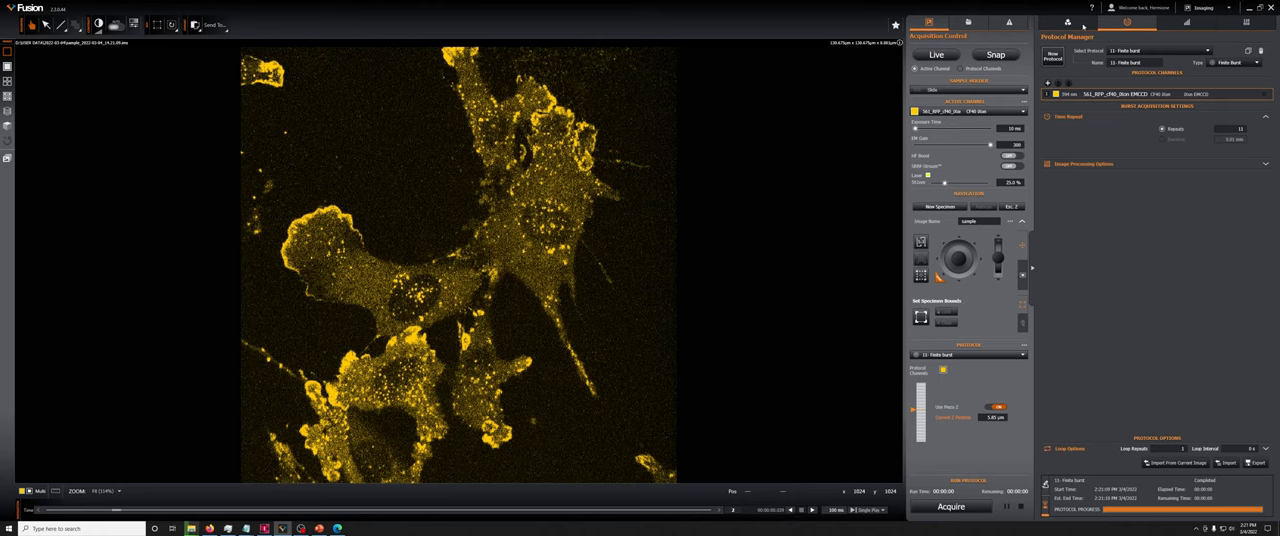
left_click(1126, 22)
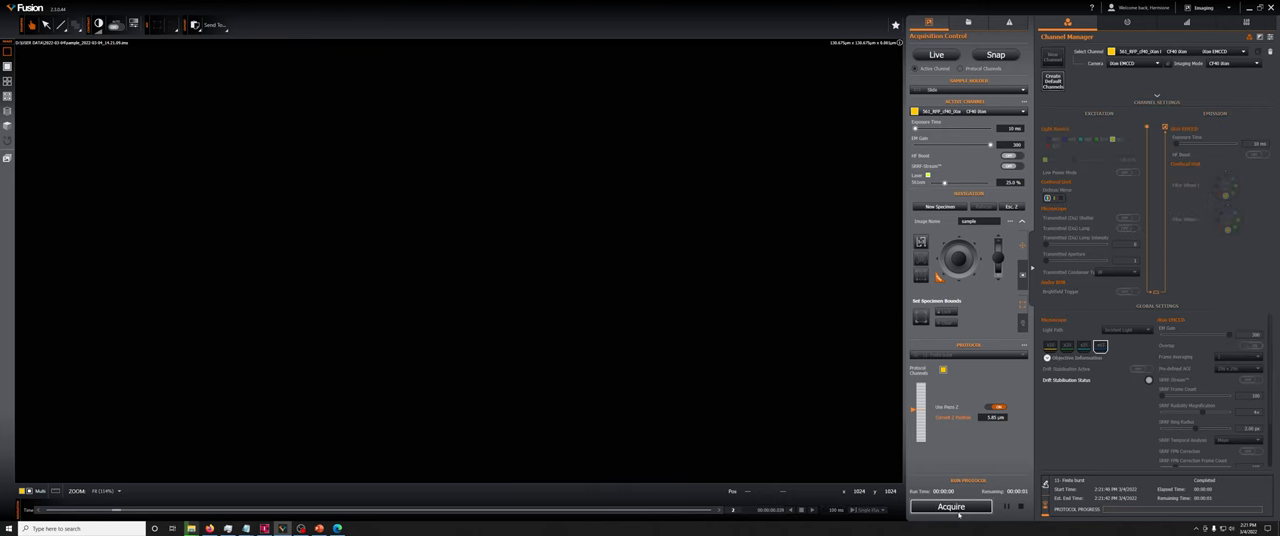
Acquire a 256 × 256 burst, then set the Pre-defined AOI to 1024 × 1024.
left_click(950, 506)
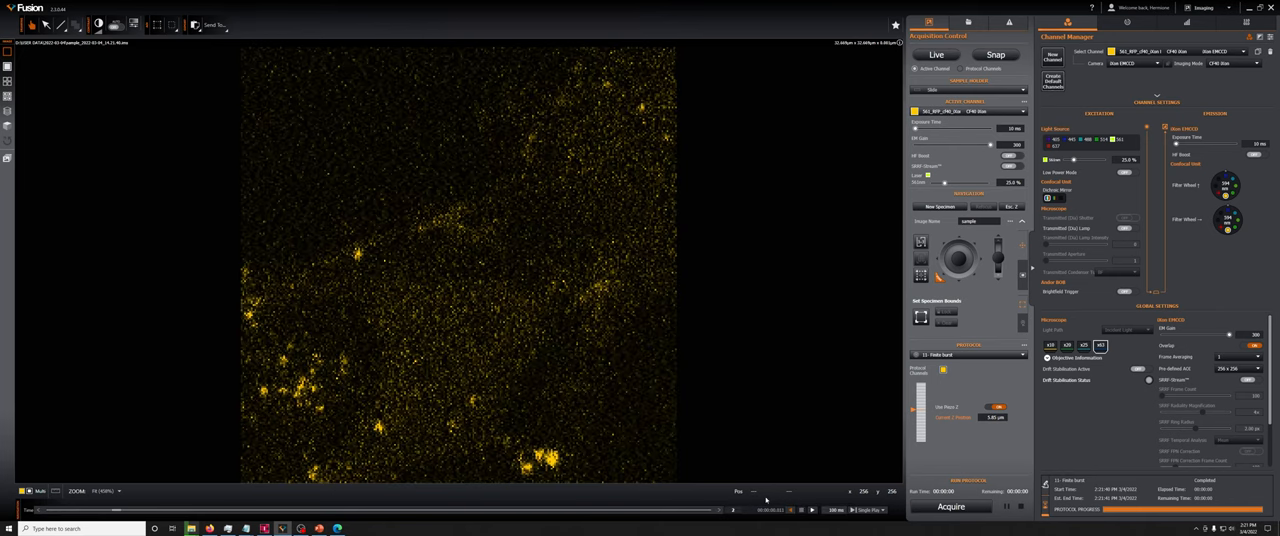
mouse_move(678, 443)
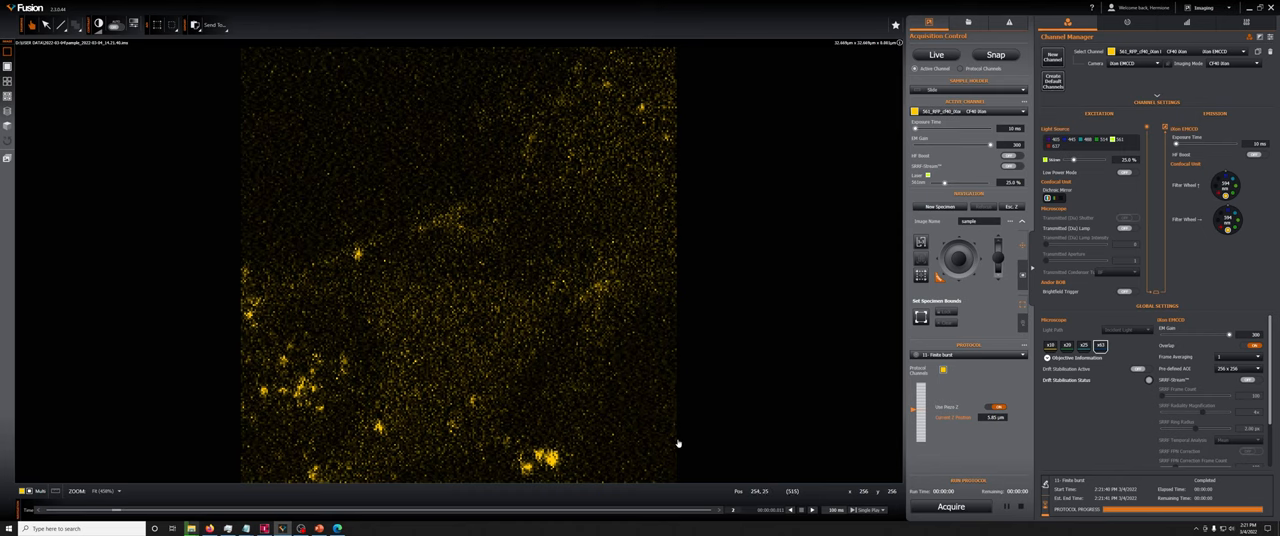
mouse_move(788, 439)
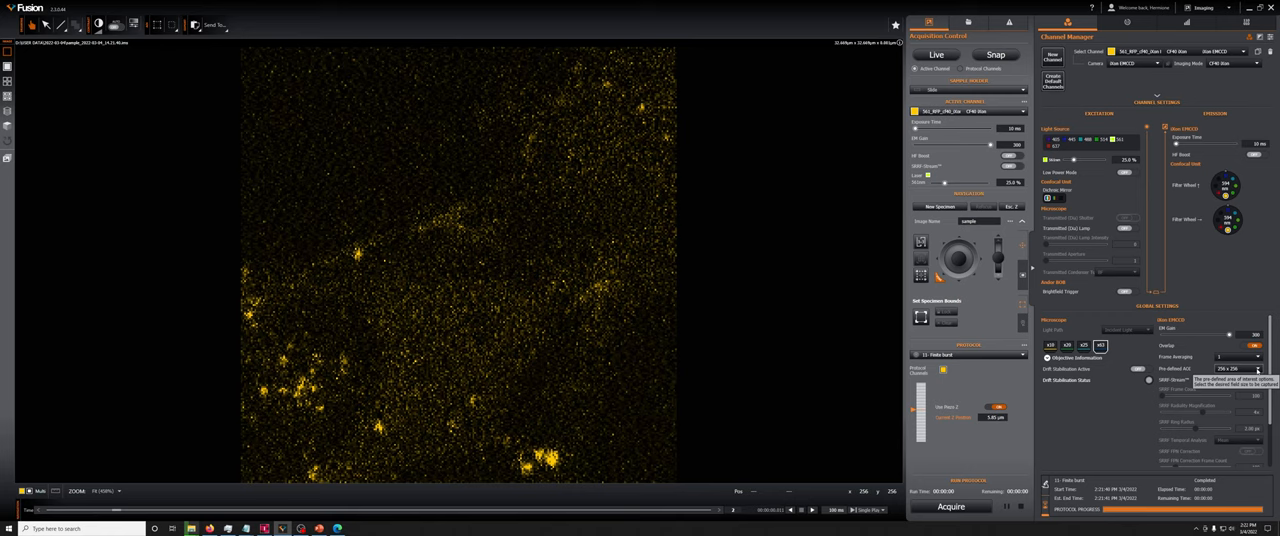
left_click(1233, 369)
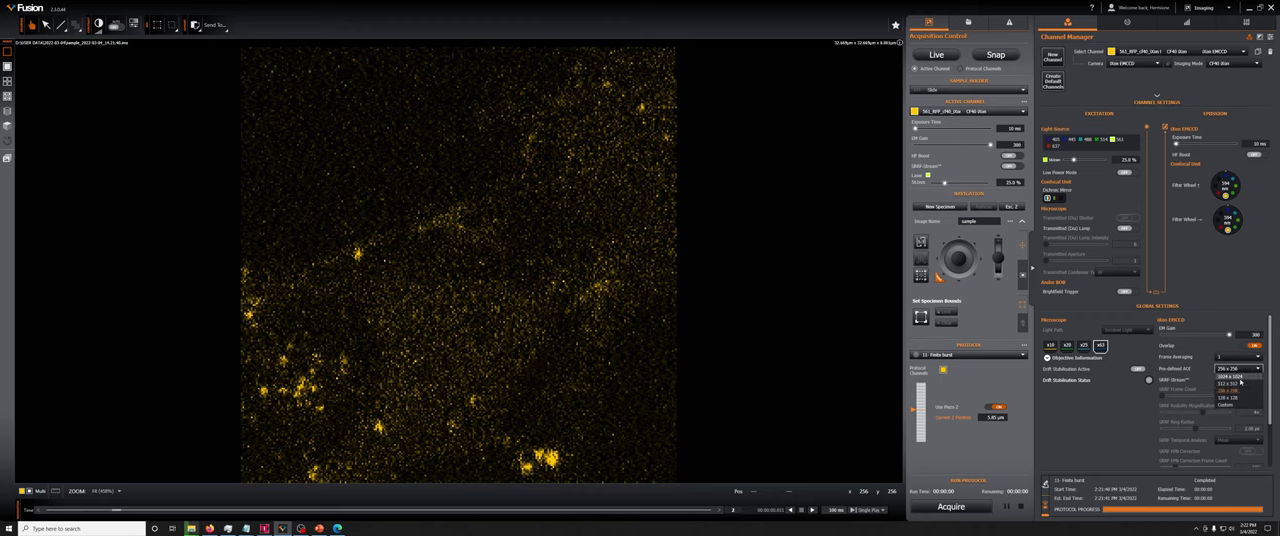
left_click(1230, 376)
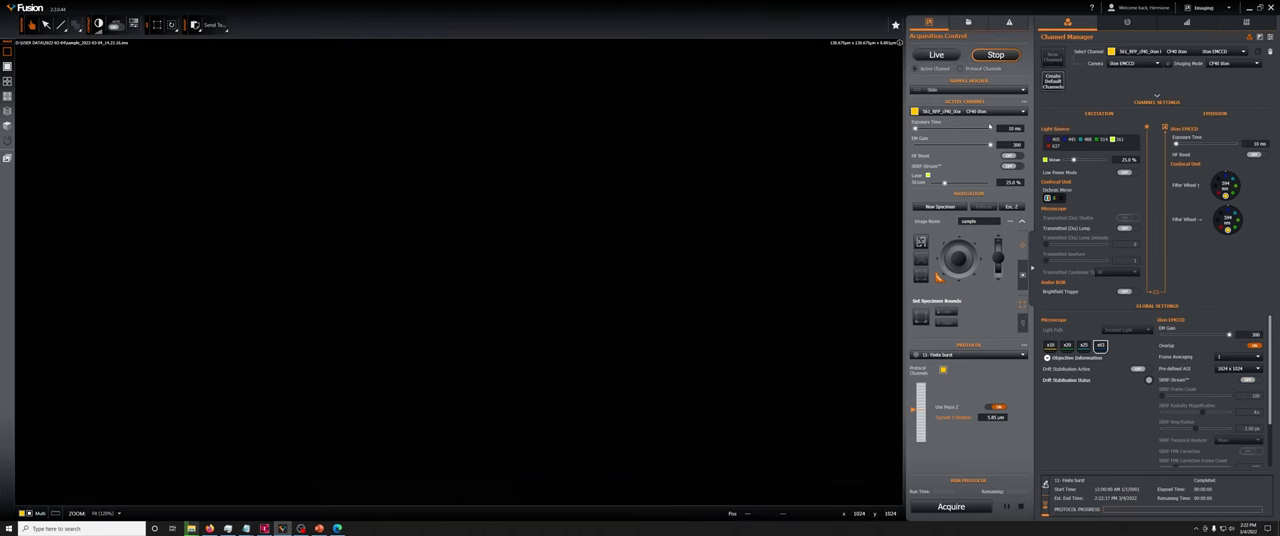
Draw and confirm a custom AOI strip about 1024 × 257 across the cells.
left_click(995, 54)
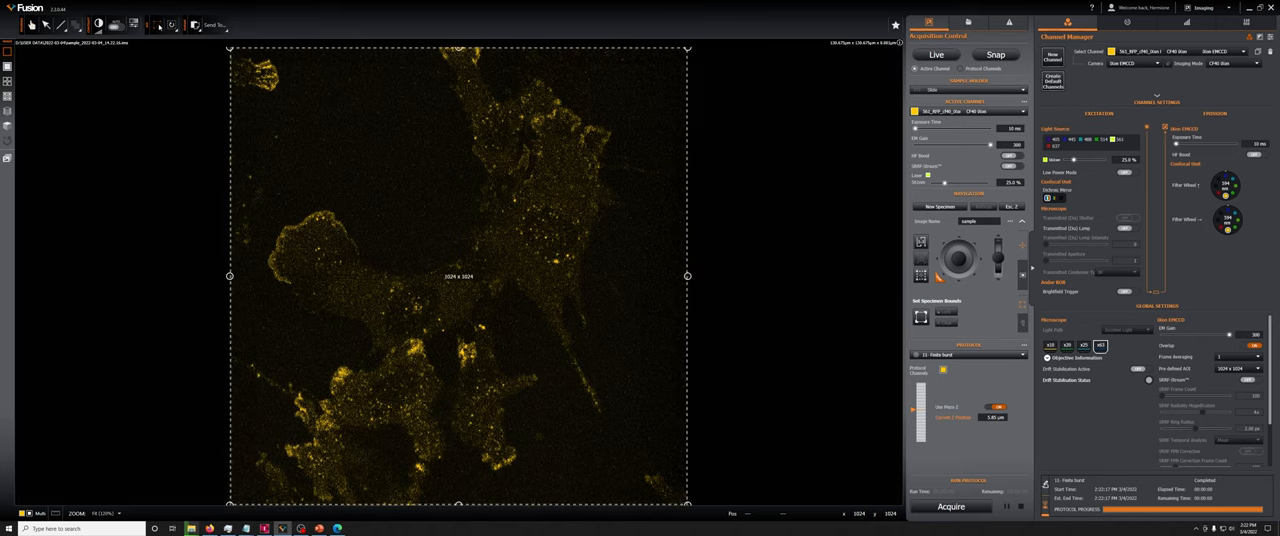
left_click_drag(459, 47, 459, 85)
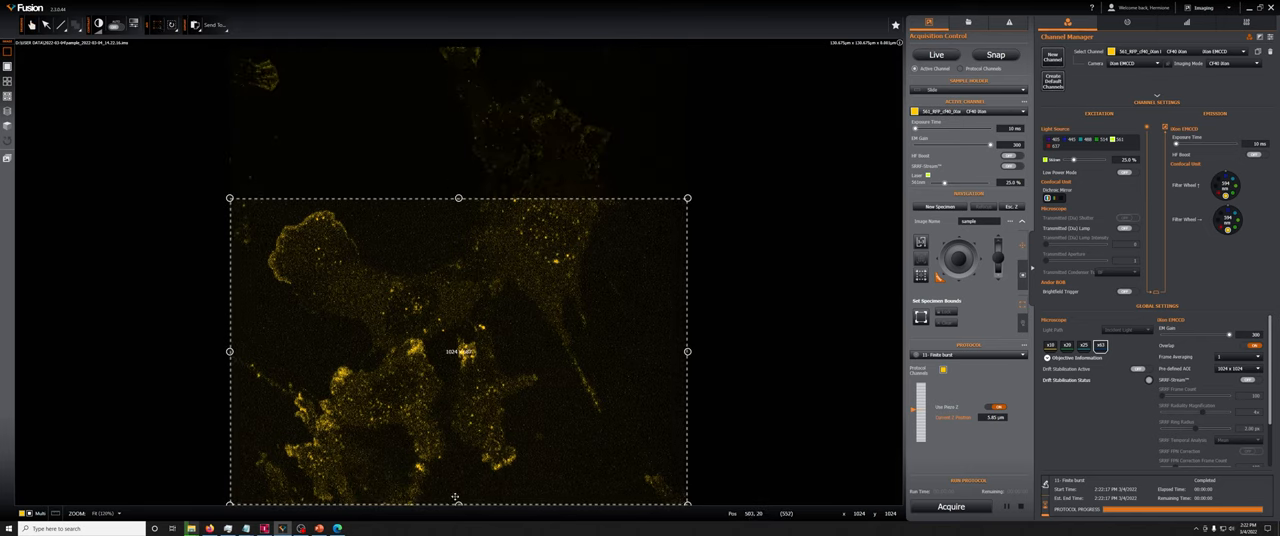
left_click_drag(458, 503, 458, 358)
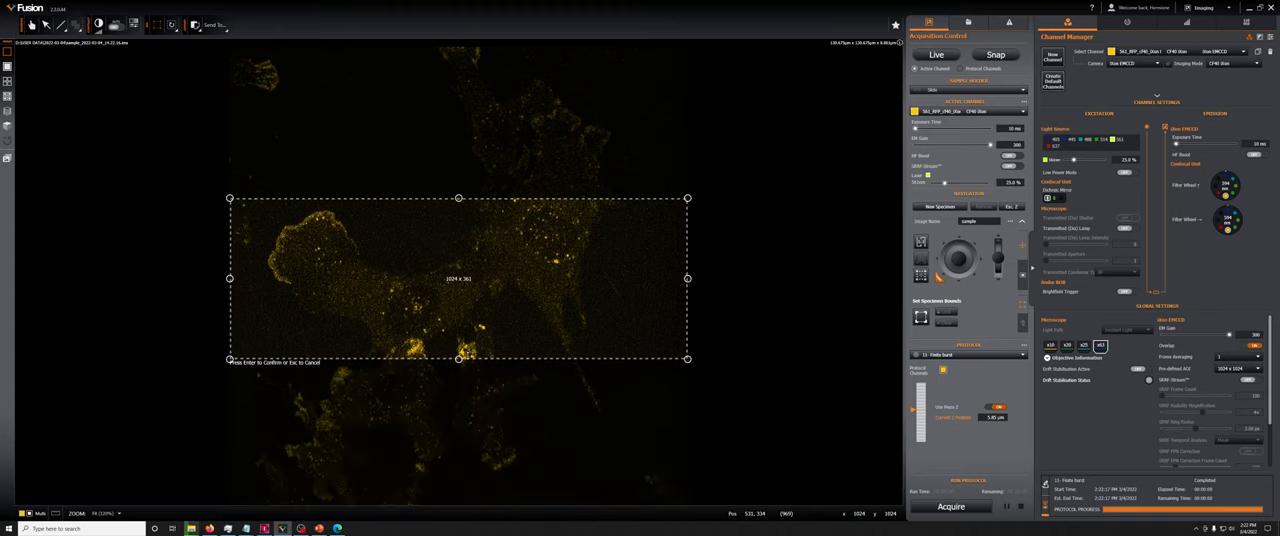
left_click_drag(458, 360, 458, 336)
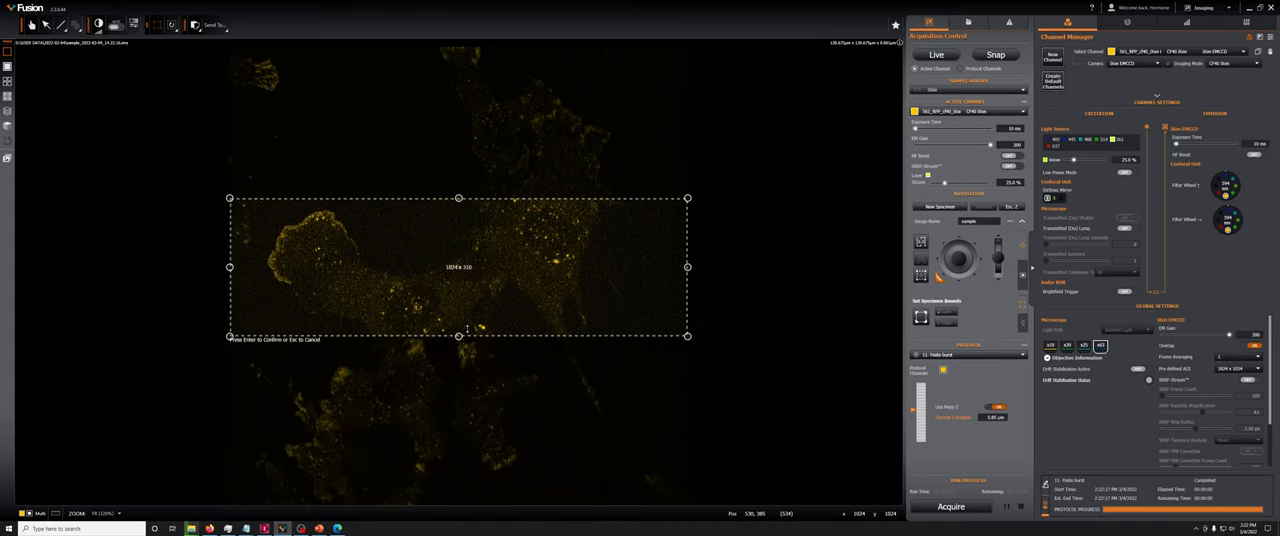
left_click_drag(459, 336, 459, 310)
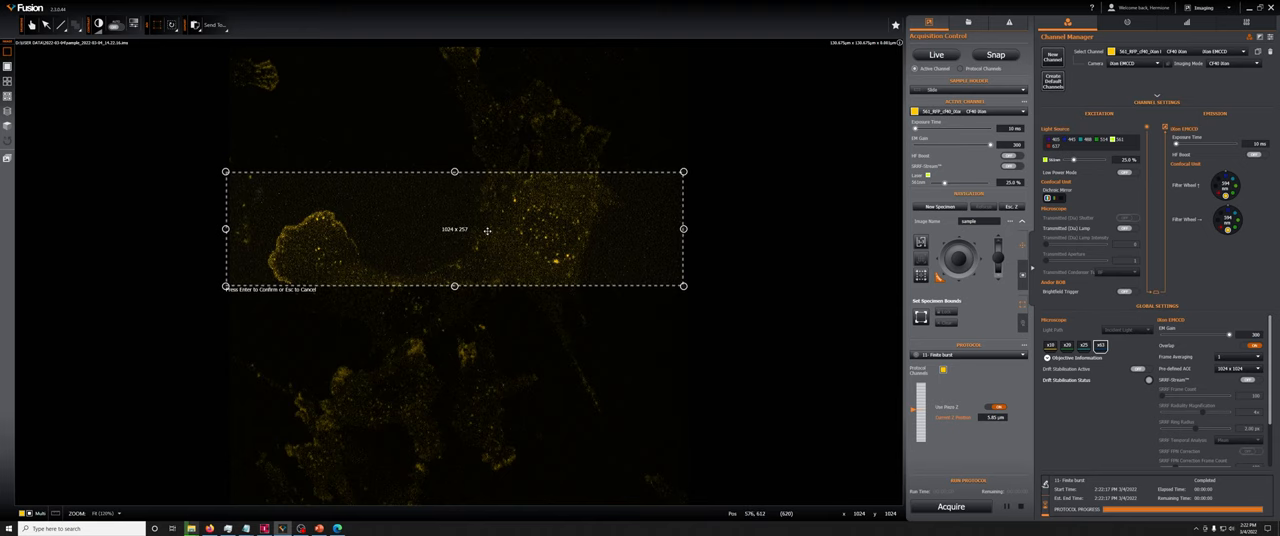
left_click(994, 54)
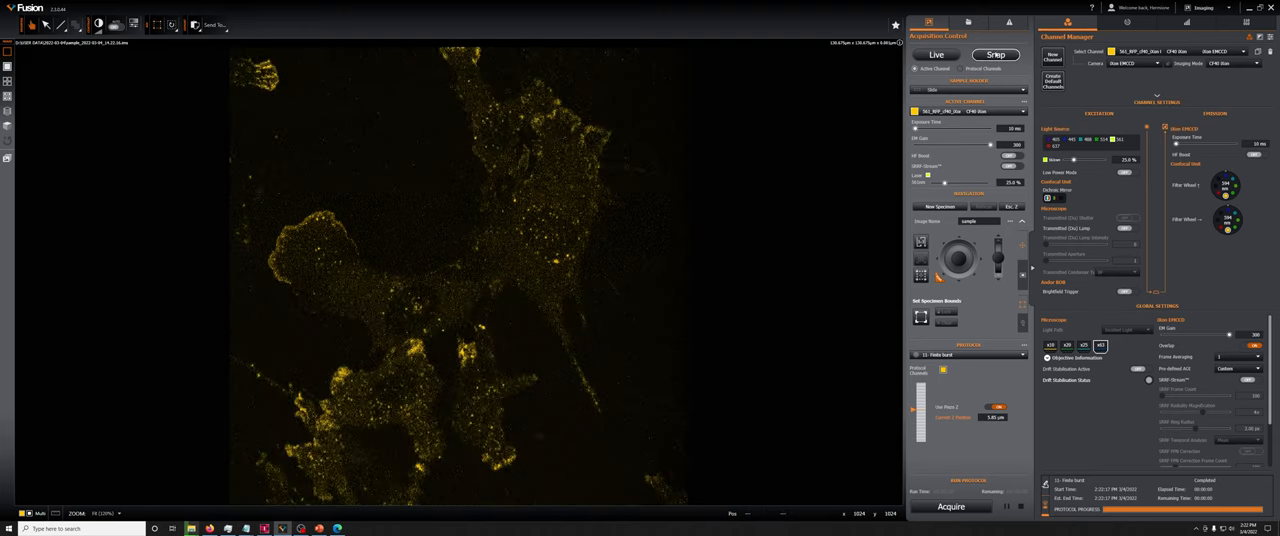
Snap a single image of the 1015×257 strip, then run the burst acquisition.
left_click(995, 54)
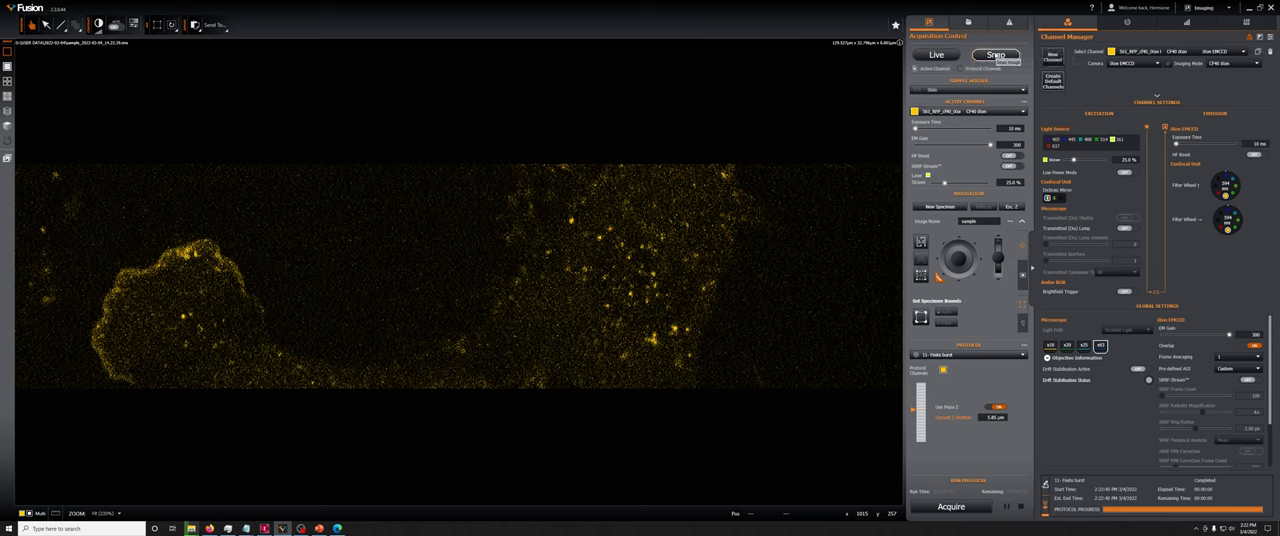
mouse_move(821, 327)
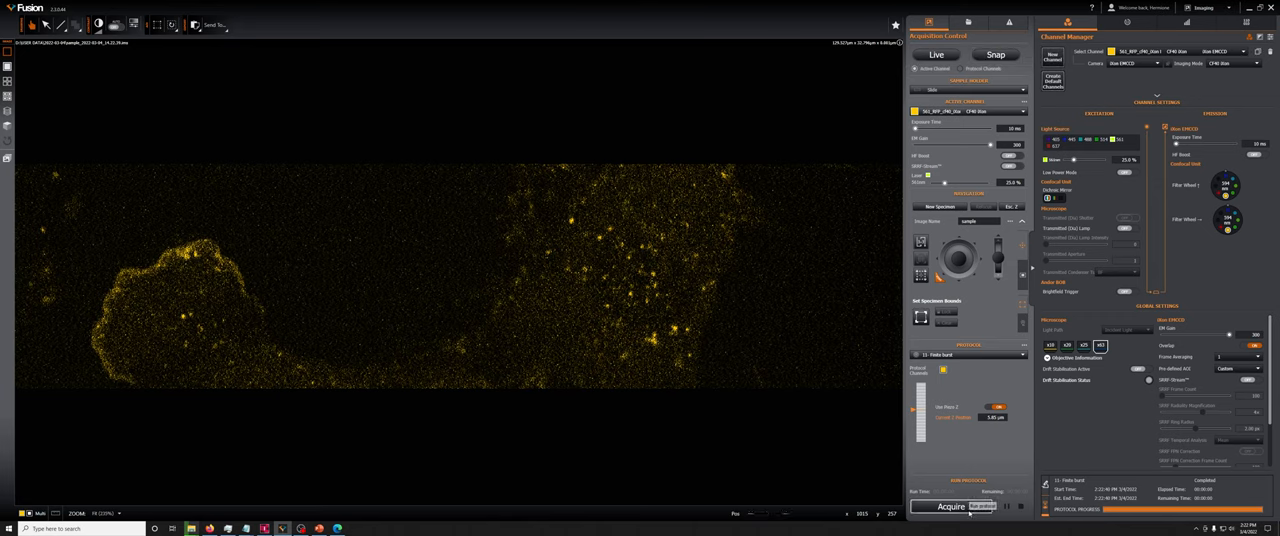
left_click(951, 506)
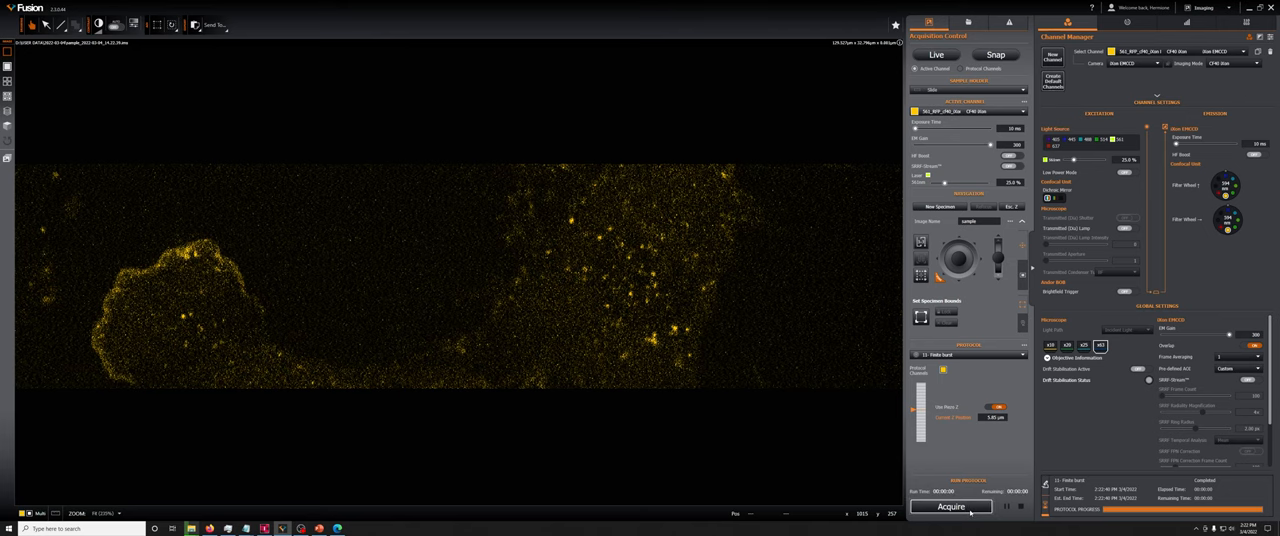
left_click(950, 507)
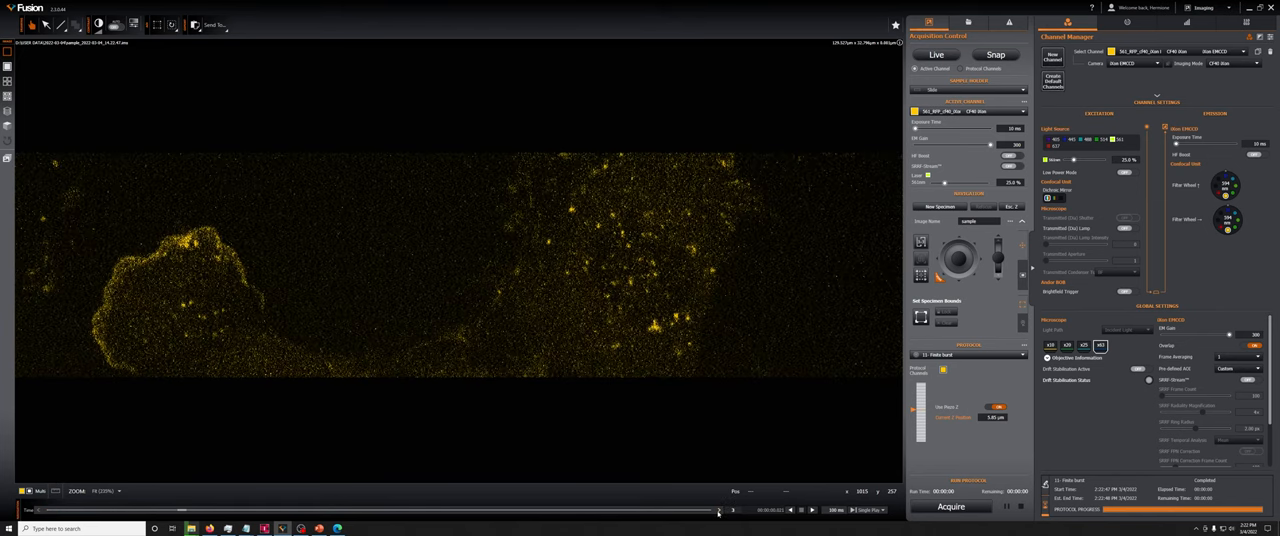
mouse_move(270, 420)
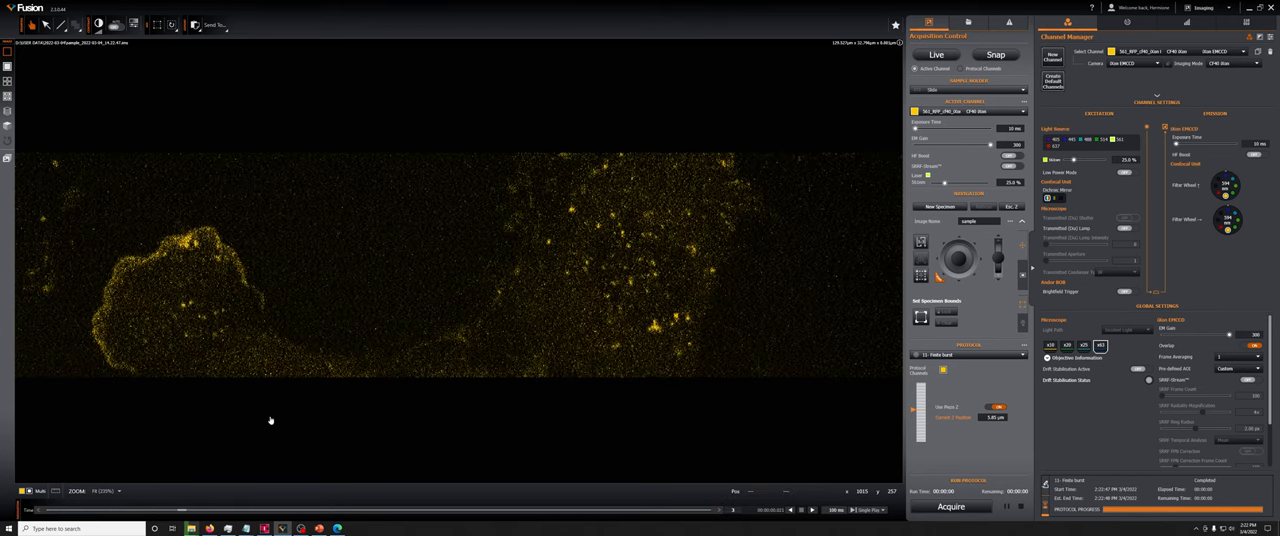
mouse_move(428, 180)
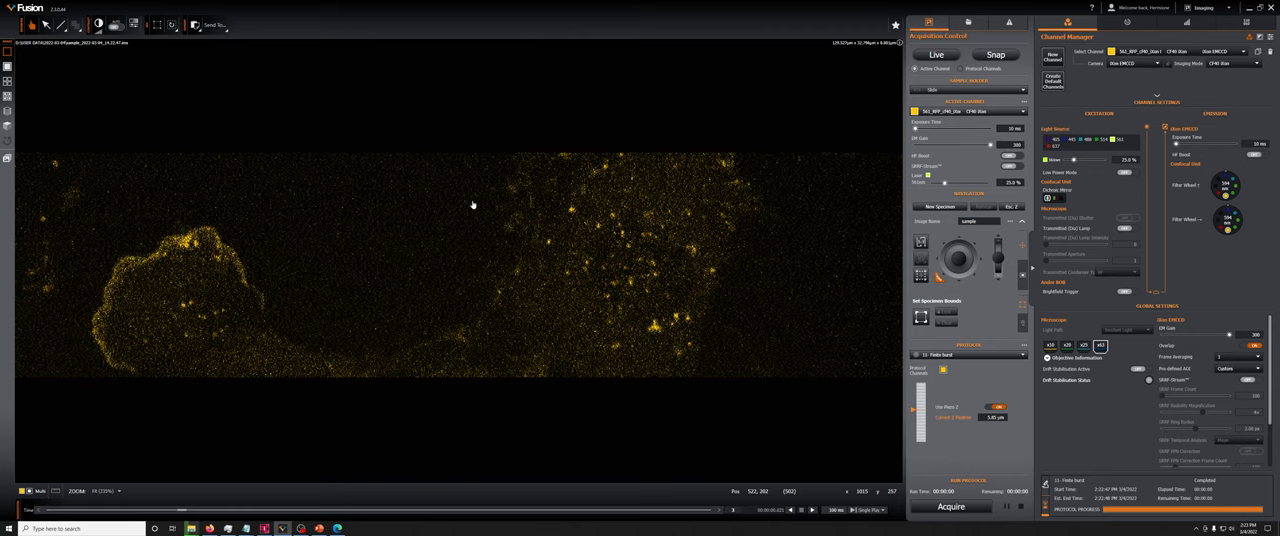
mouse_move(473, 200)
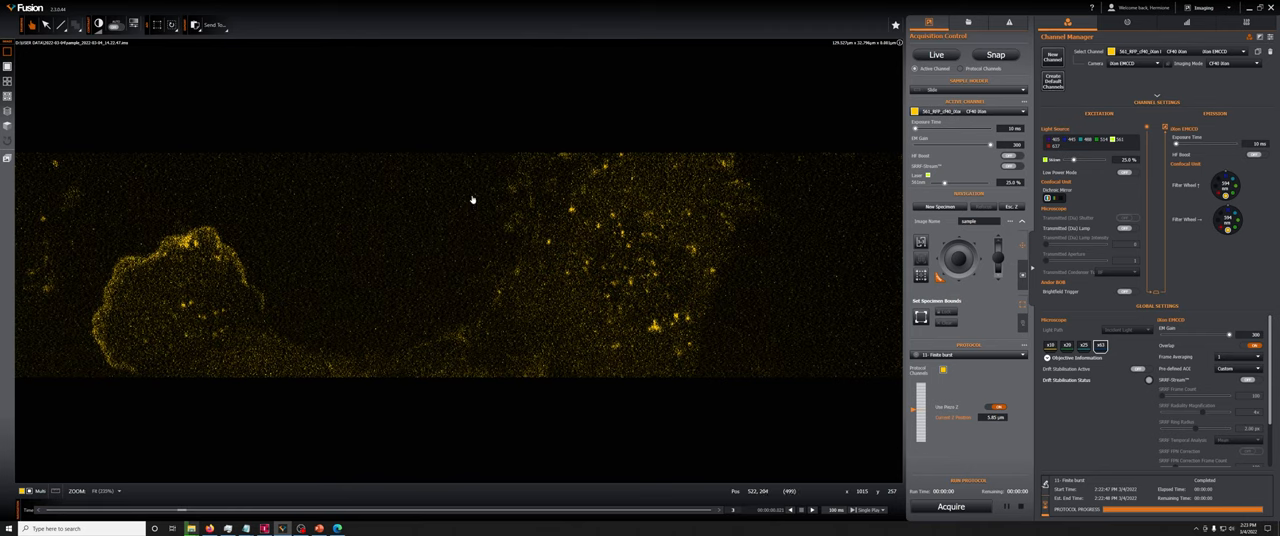
mouse_move(158, 25)
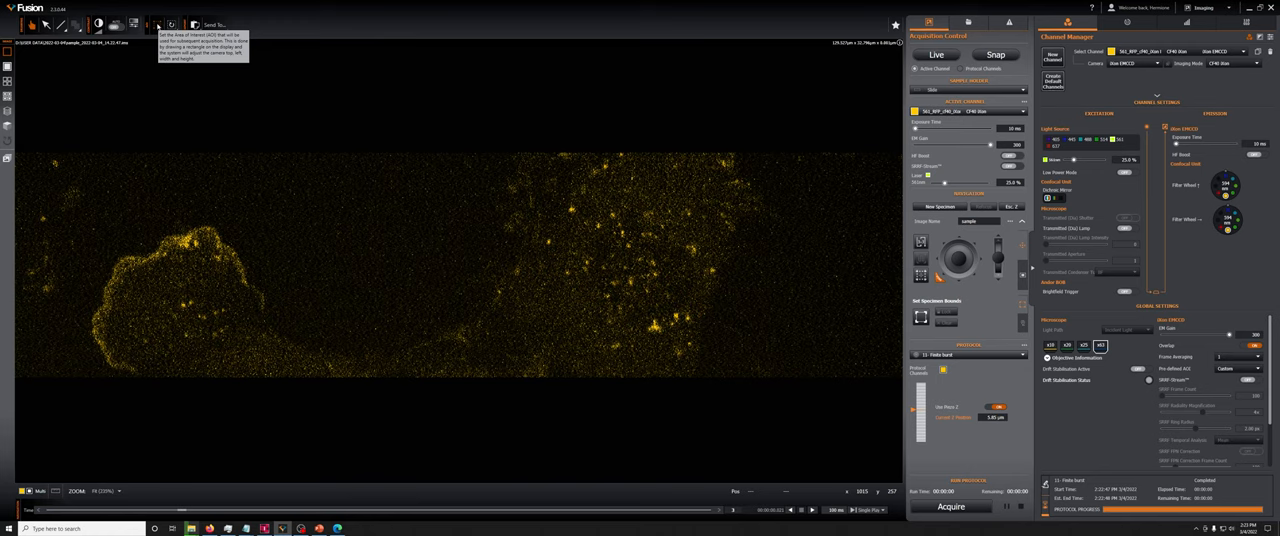
mouse_move(174, 69)
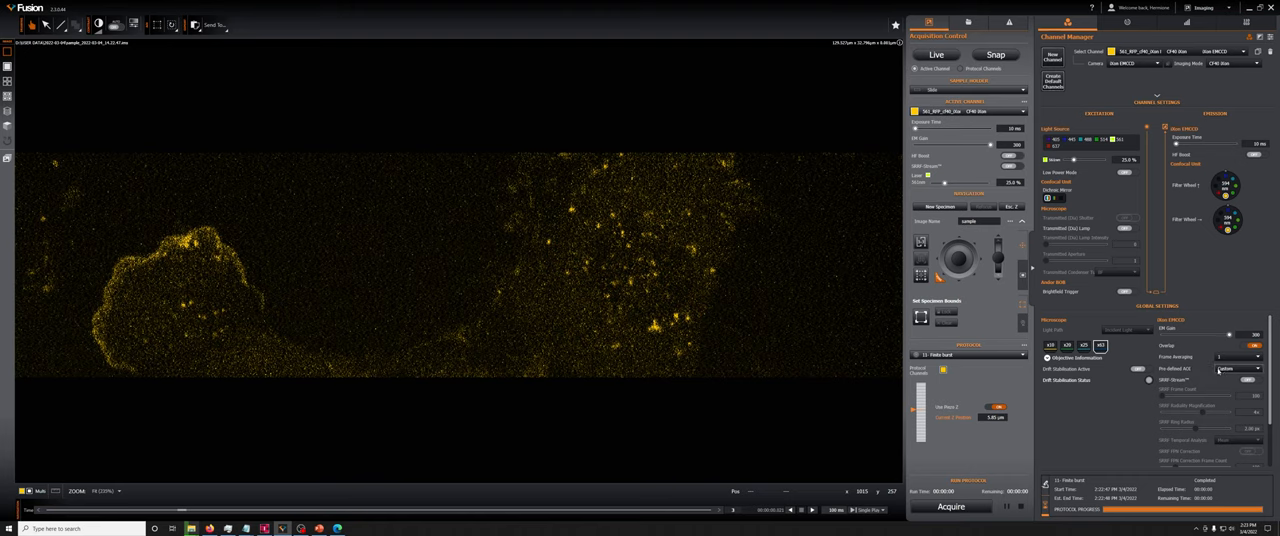
Choose the 1024 x 1024 pre-defined AOI and start a live view of the cells.
left_click(1237, 369)
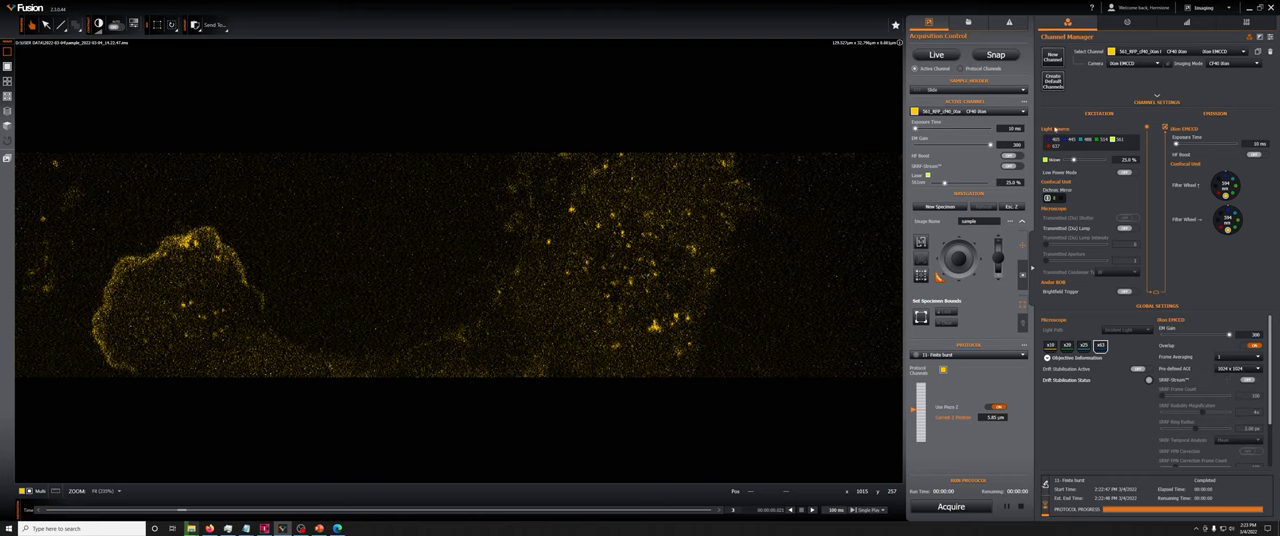
left_click(936, 54)
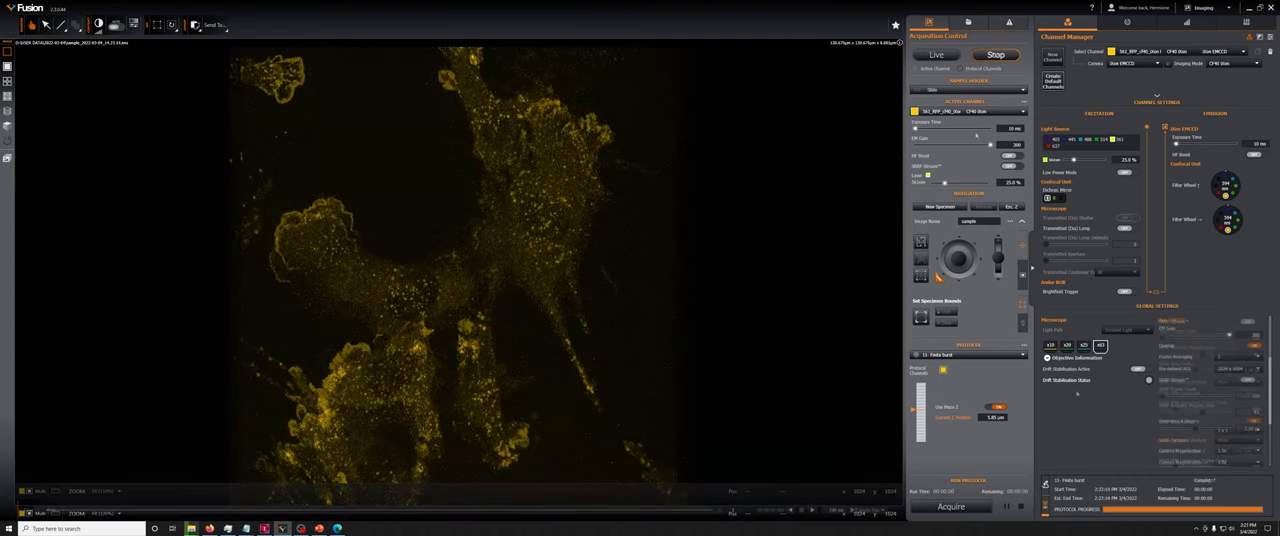
Stop the live view and scroll down the Global Settings panel toward Symmetrical Binning.
left_click(995, 54)
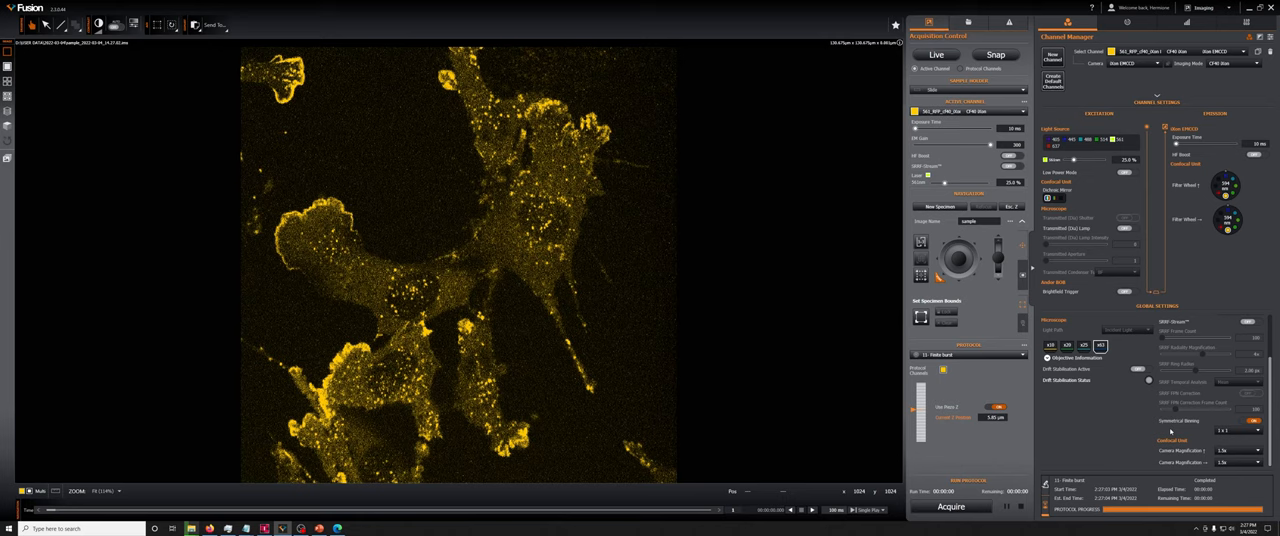
mouse_move(1093, 441)
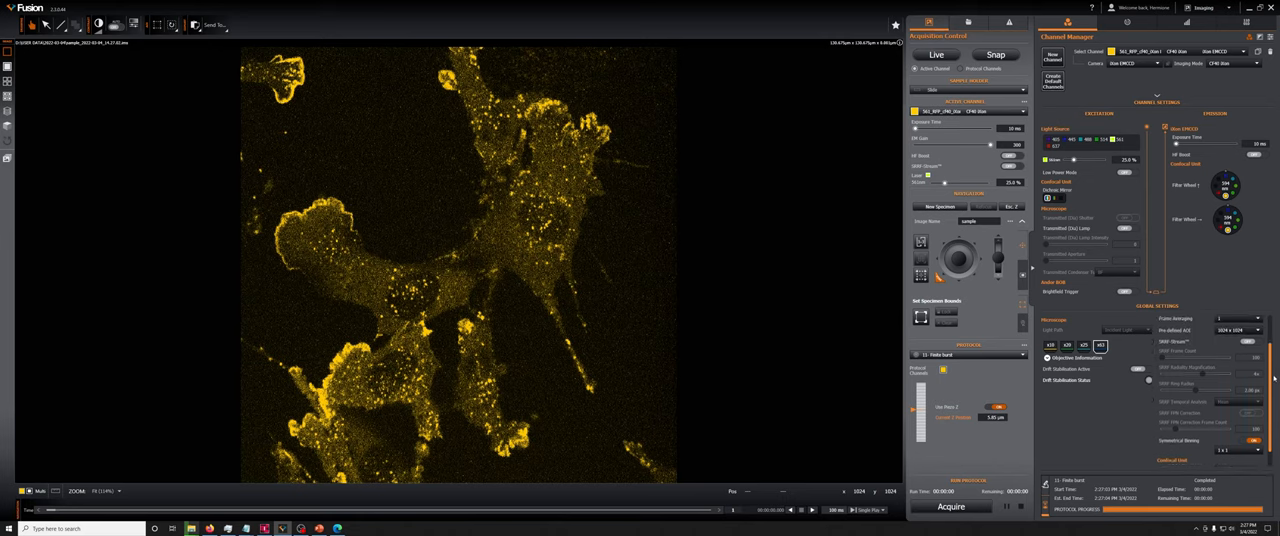
scroll("down", 3)
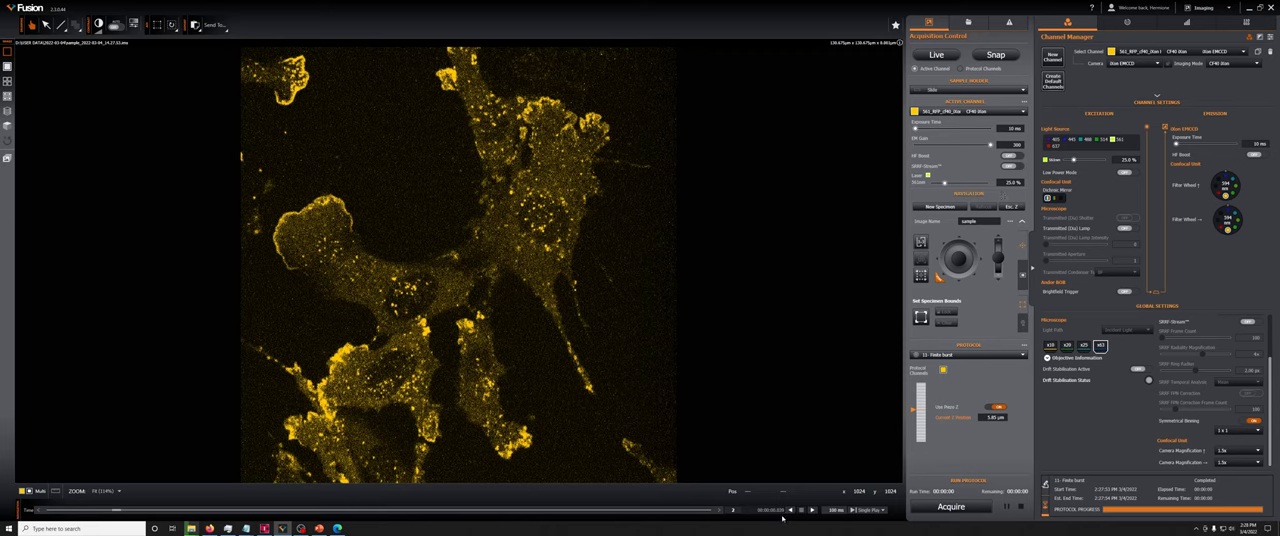
mouse_move(783, 512)
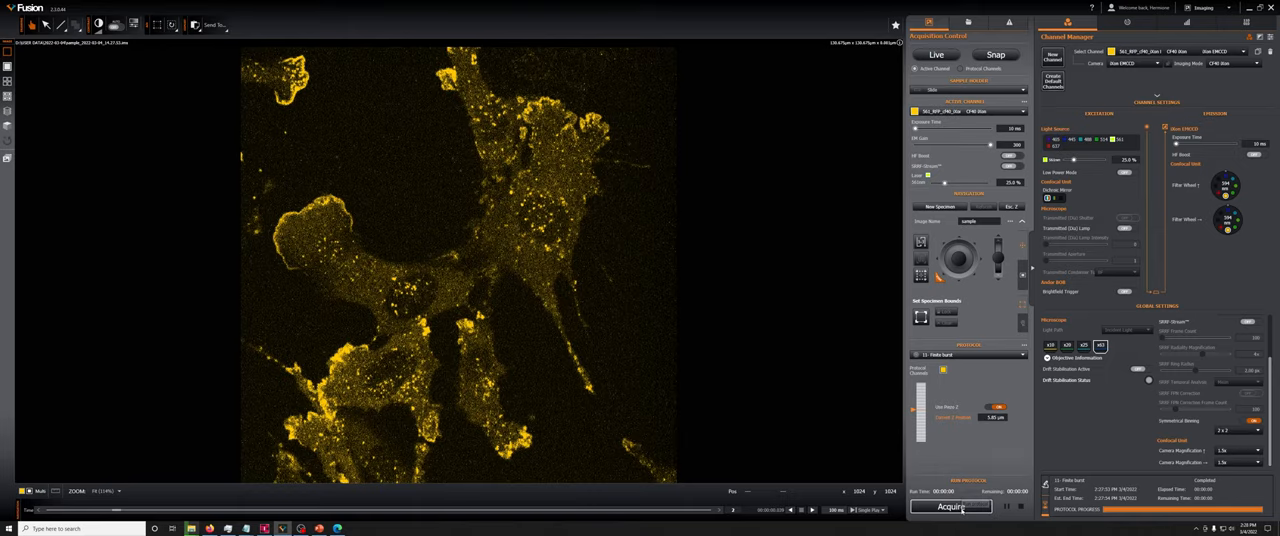
Run the finite burst acquisition with 2×2 binning, yielding a 512×512 image.
left_click(951, 507)
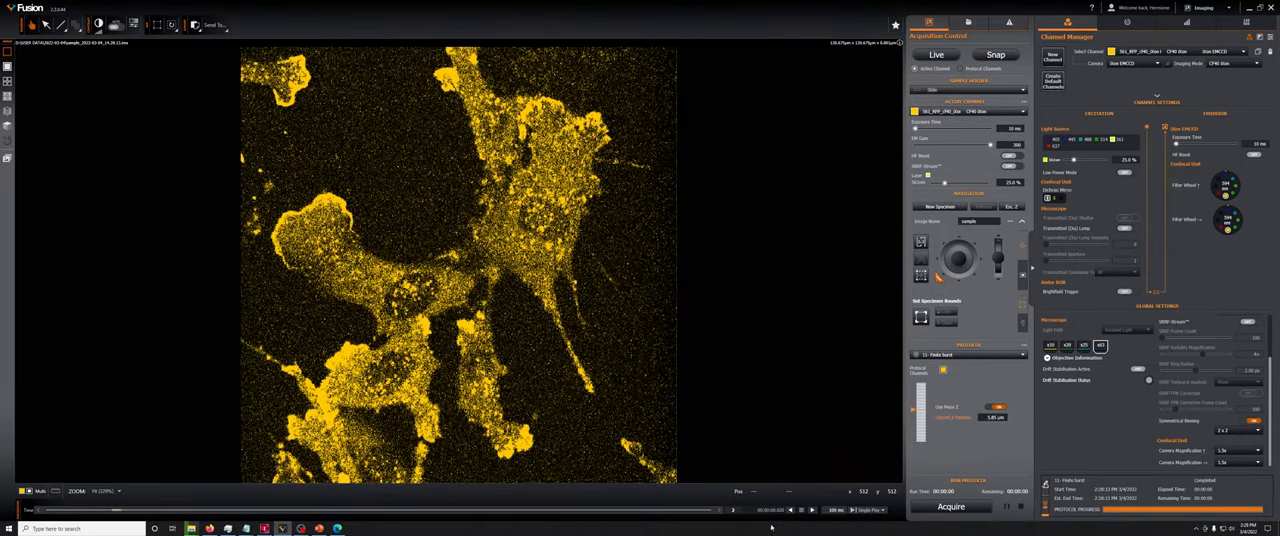
mouse_move(770, 513)
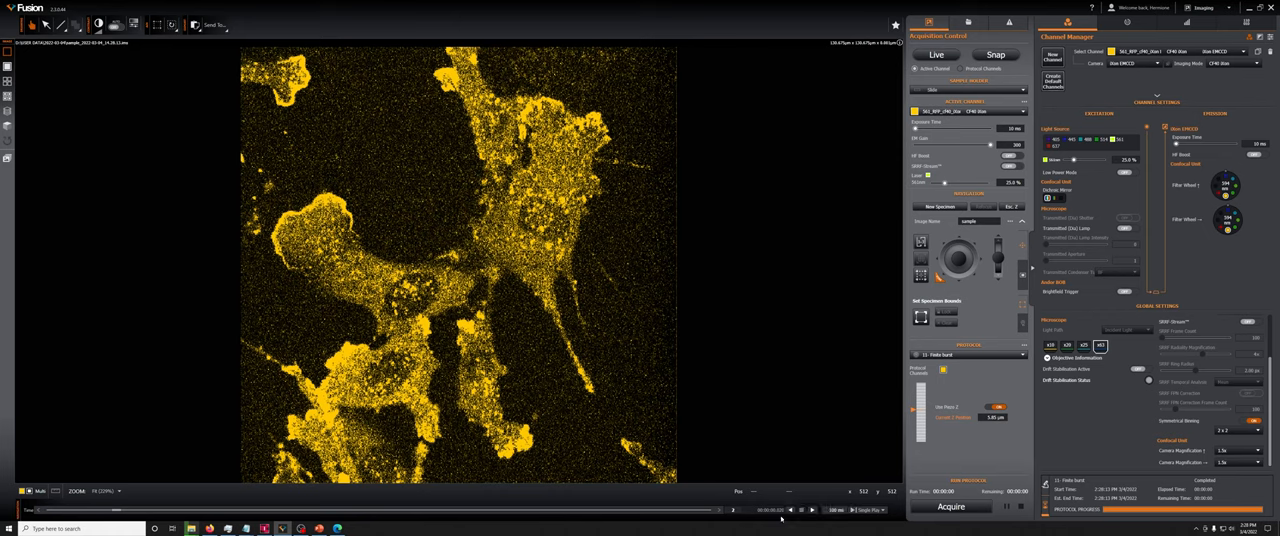
mouse_move(780, 510)
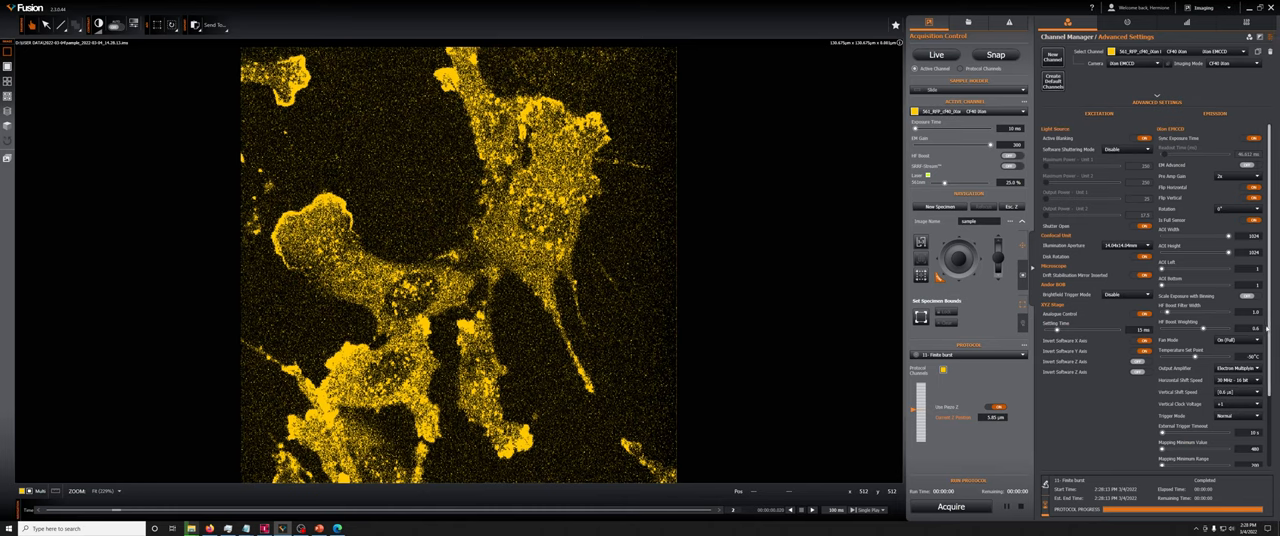
mouse_move(1240, 404)
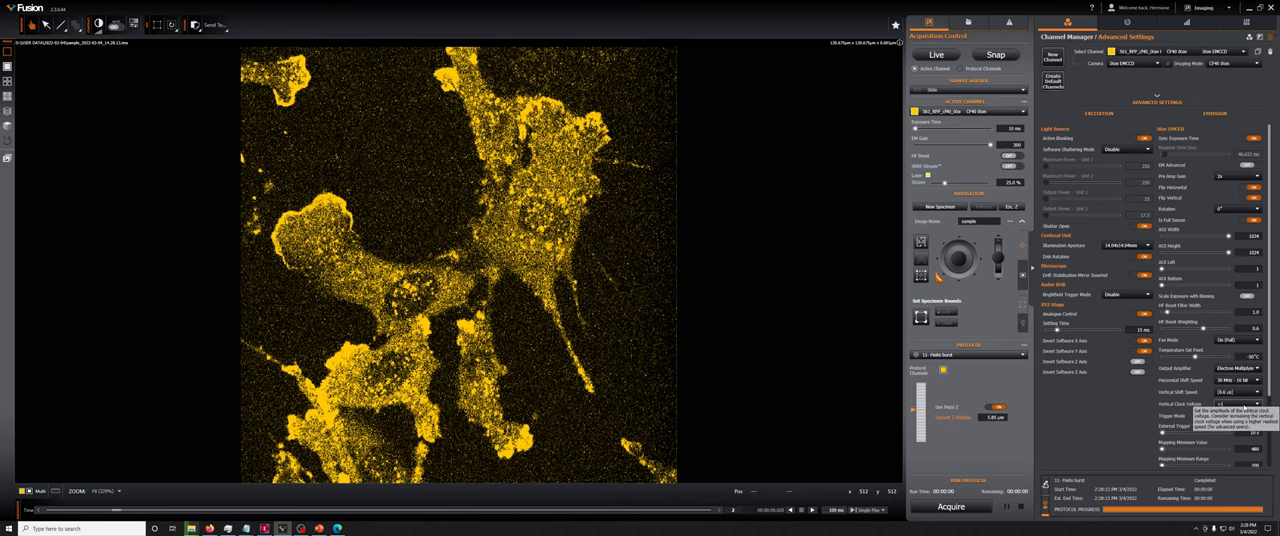
mouse_move(1254, 393)
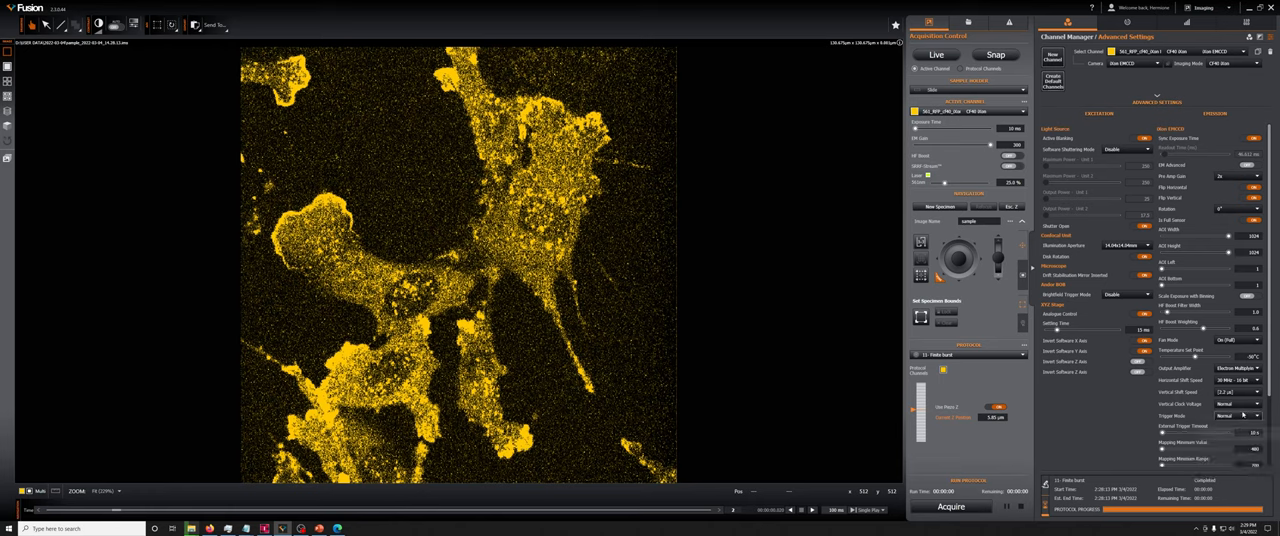
Pick a faster Vertical Shift Speed in Advanced Settings, then return to Channel Settings.
left_click(1255, 392)
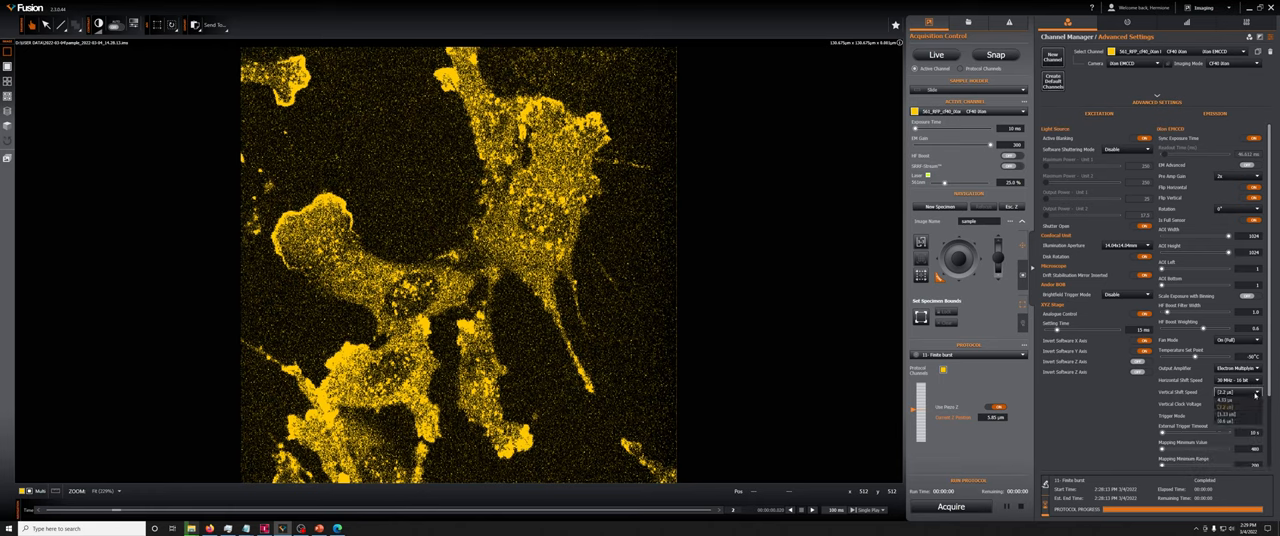
left_click(1240, 404)
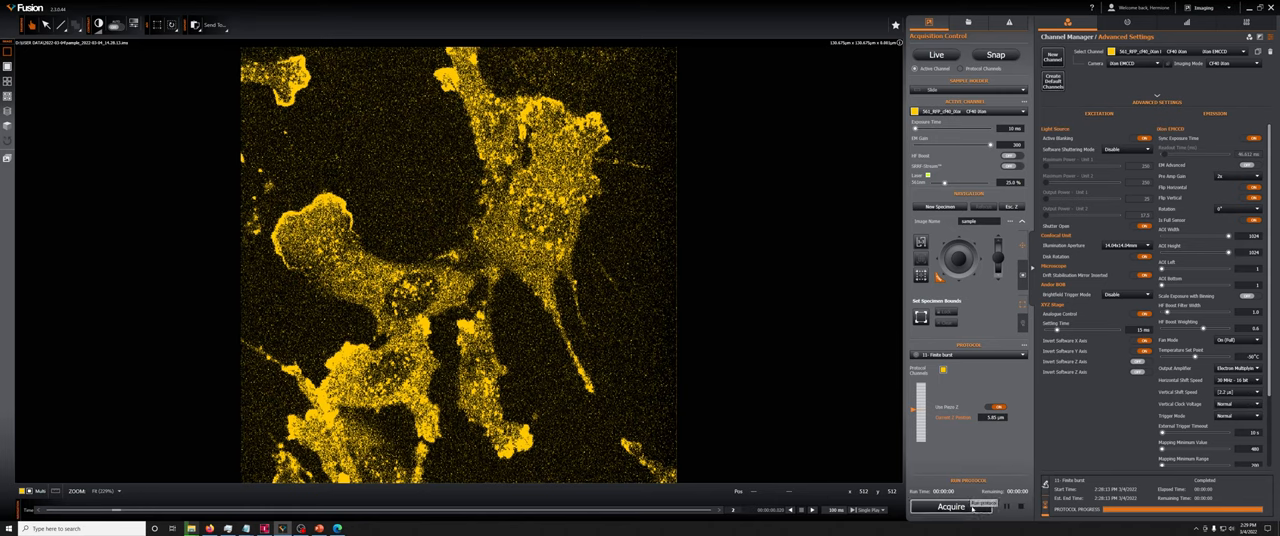
left_click(1126, 22)
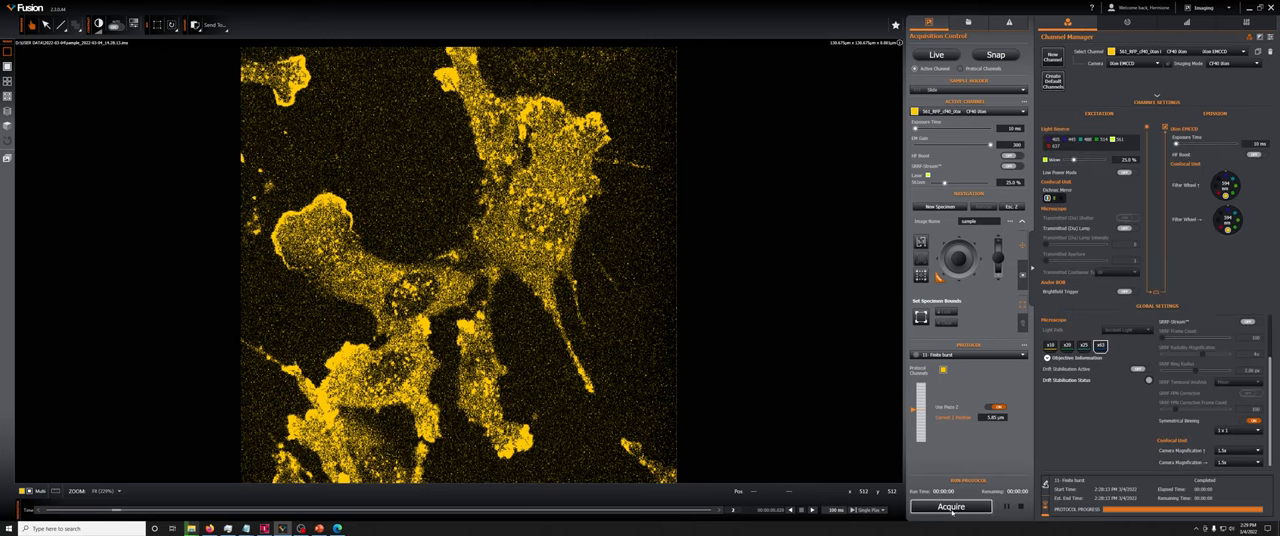
Acquire a new full 1024×1024 burst of the cells.
left_click(951, 507)
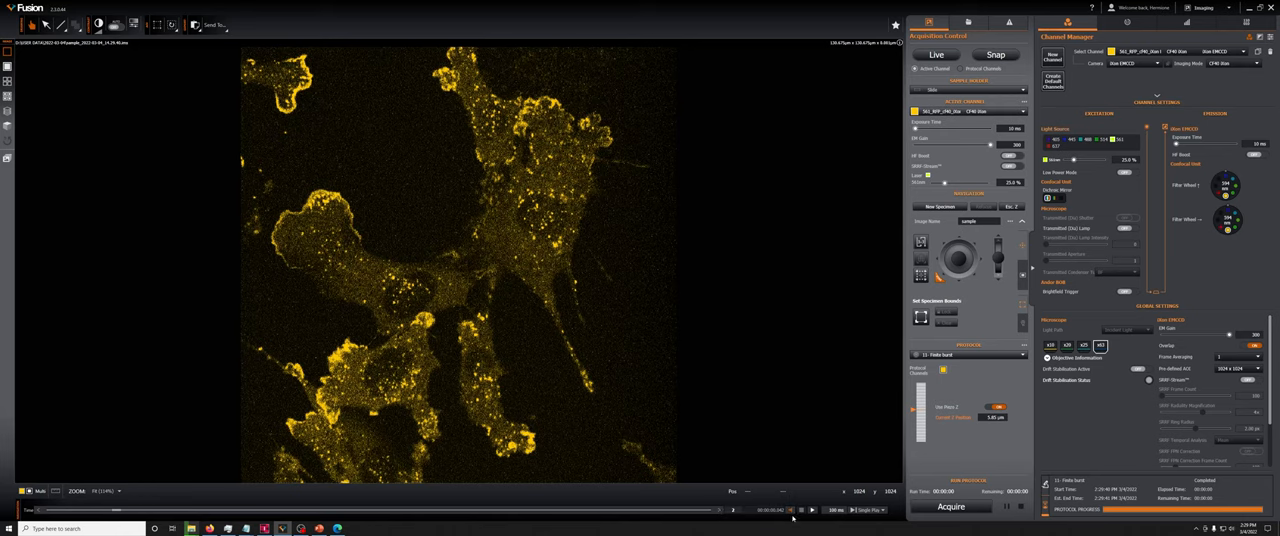
mouse_move(785, 515)
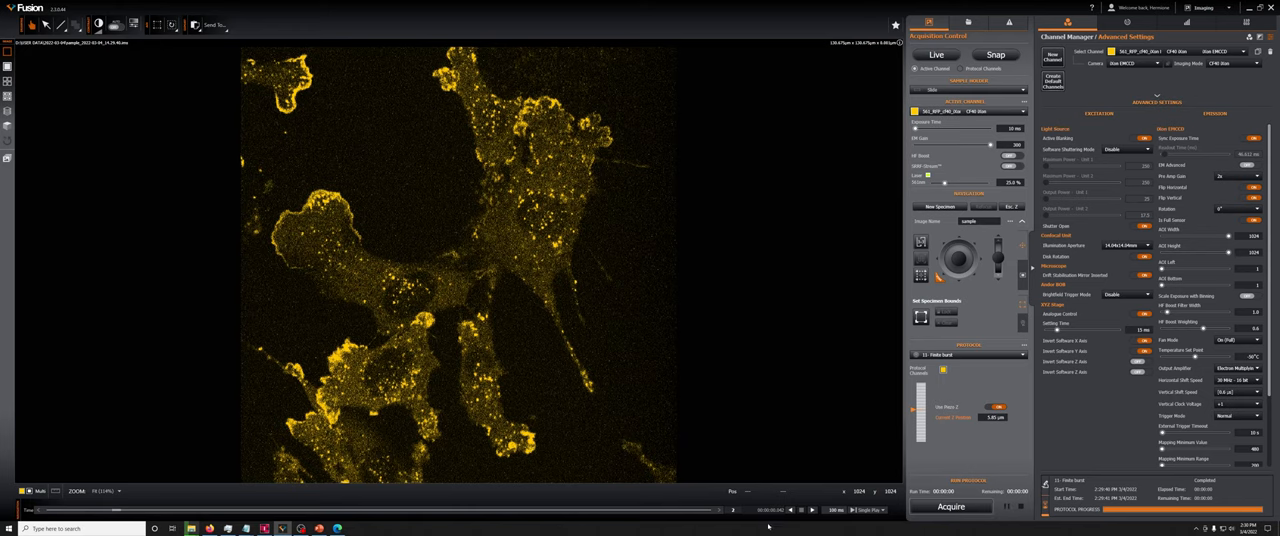
Acquire another full-frame 1024×1024 image of the cells.
left_click(951, 507)
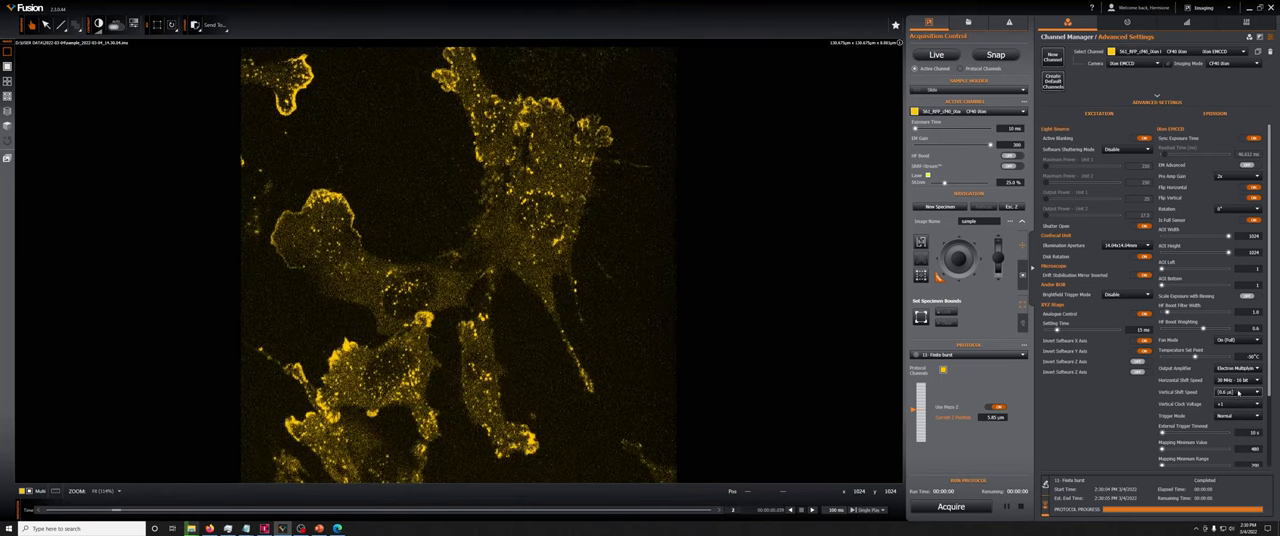
mouse_move(1238, 392)
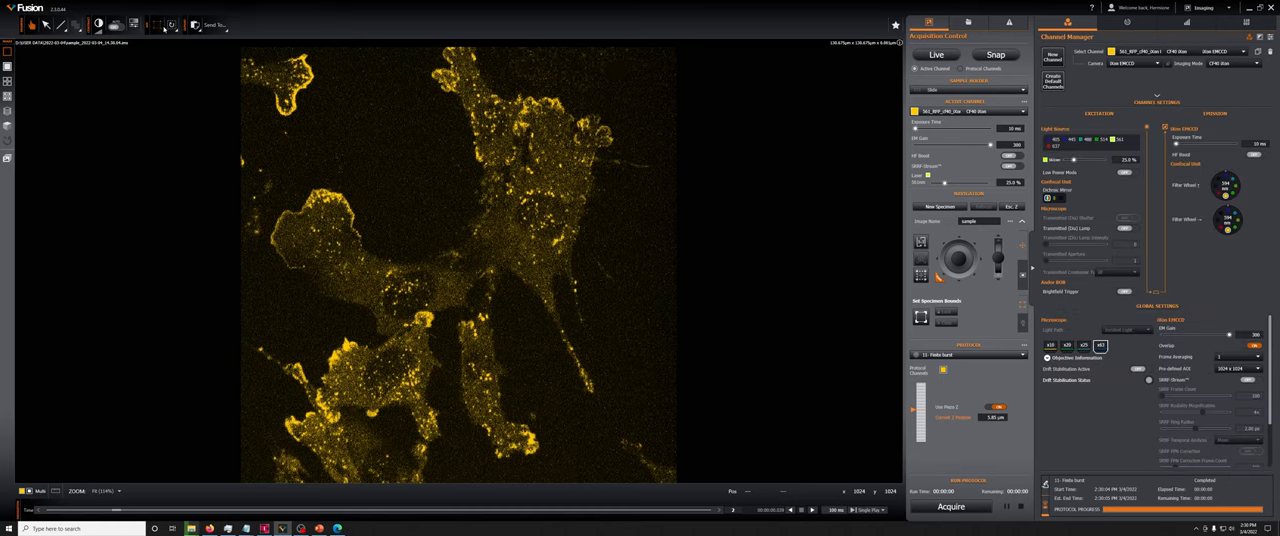
Draw an ROI, shrink it to a thin full-width strip, and acquire the ~1023×250 strip image.
left_click_drag(240, 48, 676, 340)
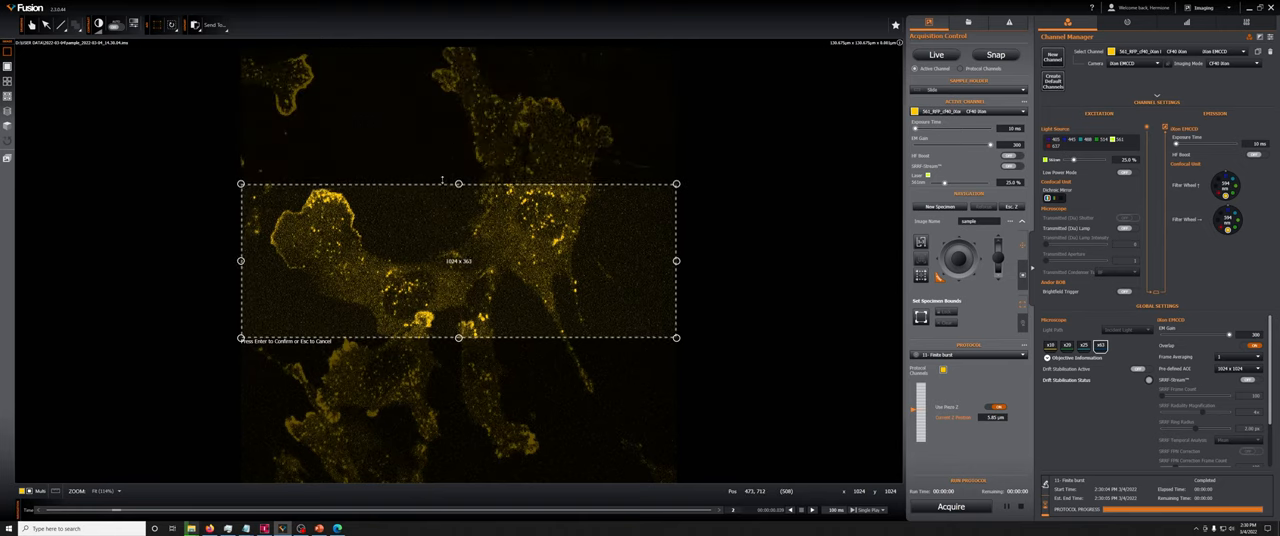
left_click_drag(458, 184, 458, 247)
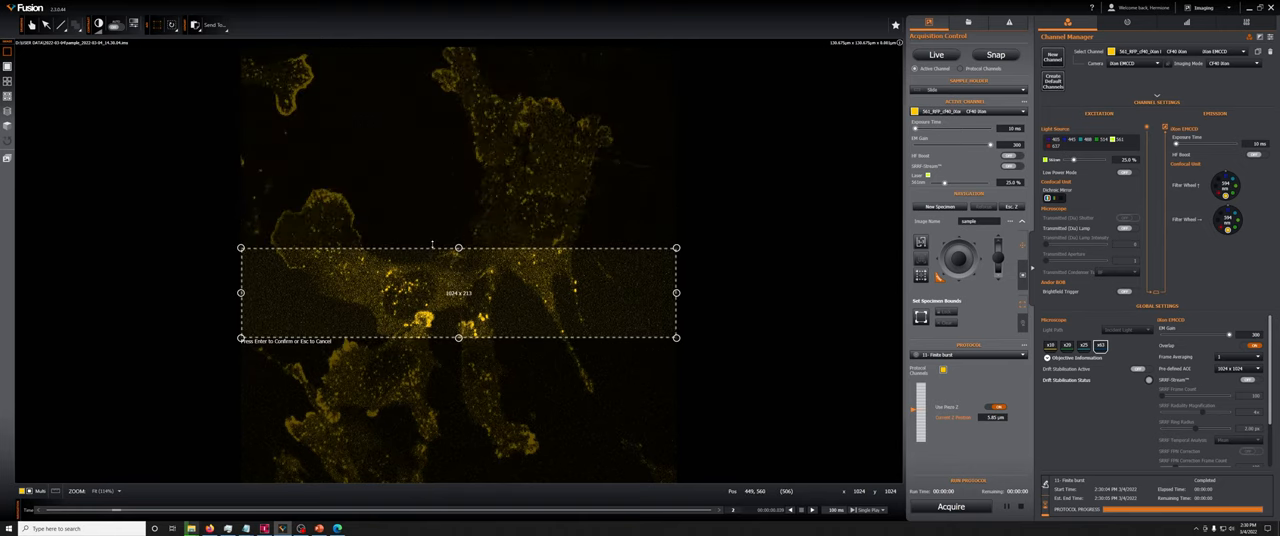
left_click_drag(459, 247, 459, 232)
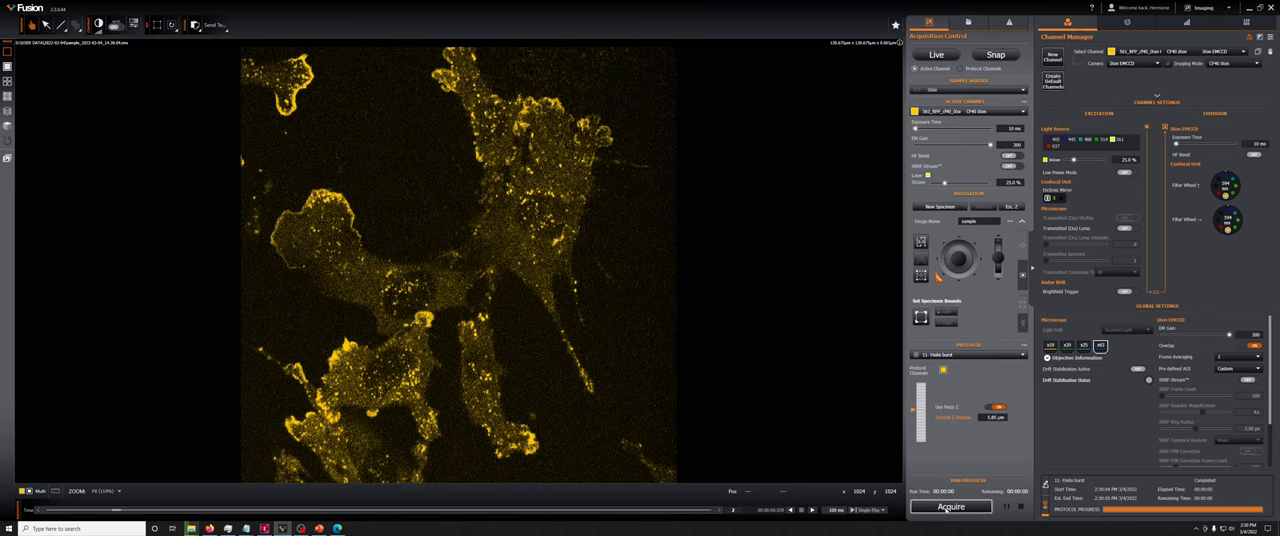
left_click(949, 507)
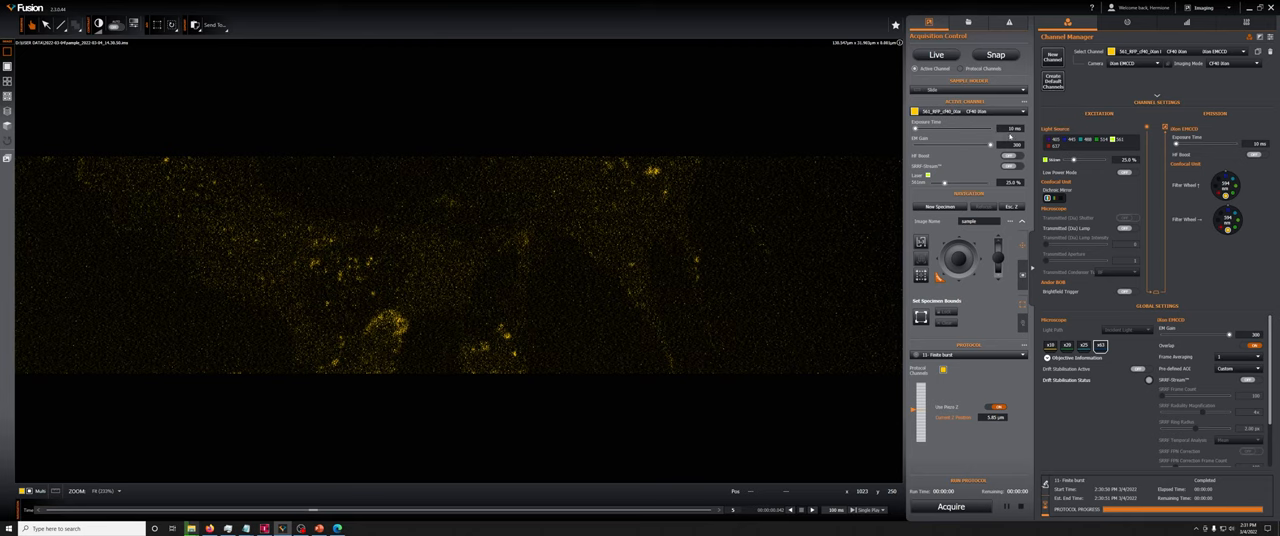
mouse_move(1010, 143)
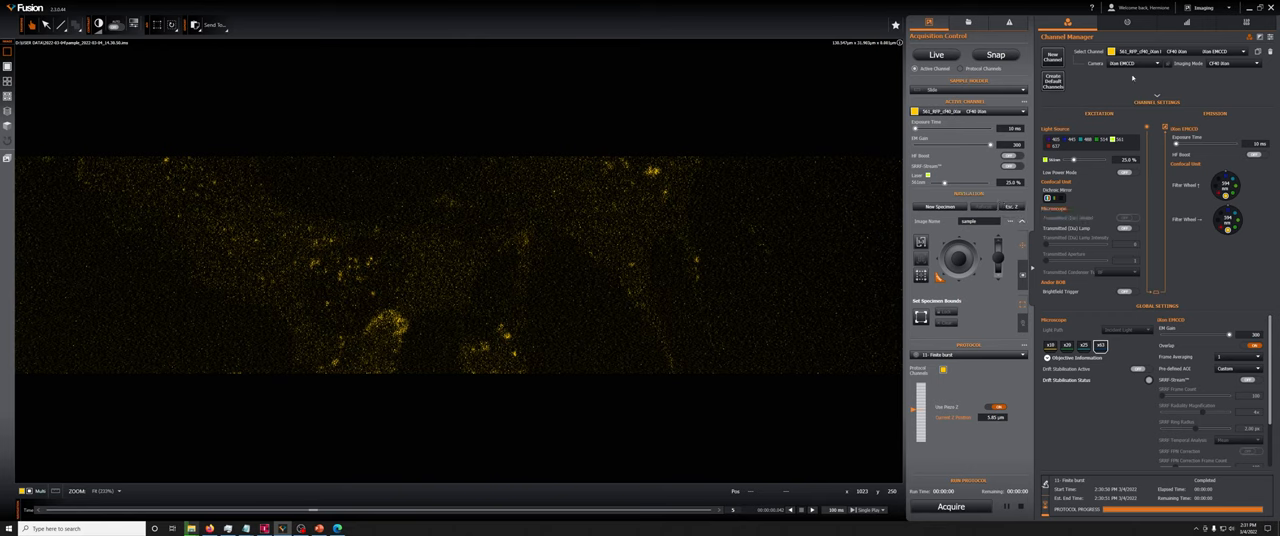
left_click(1126, 22)
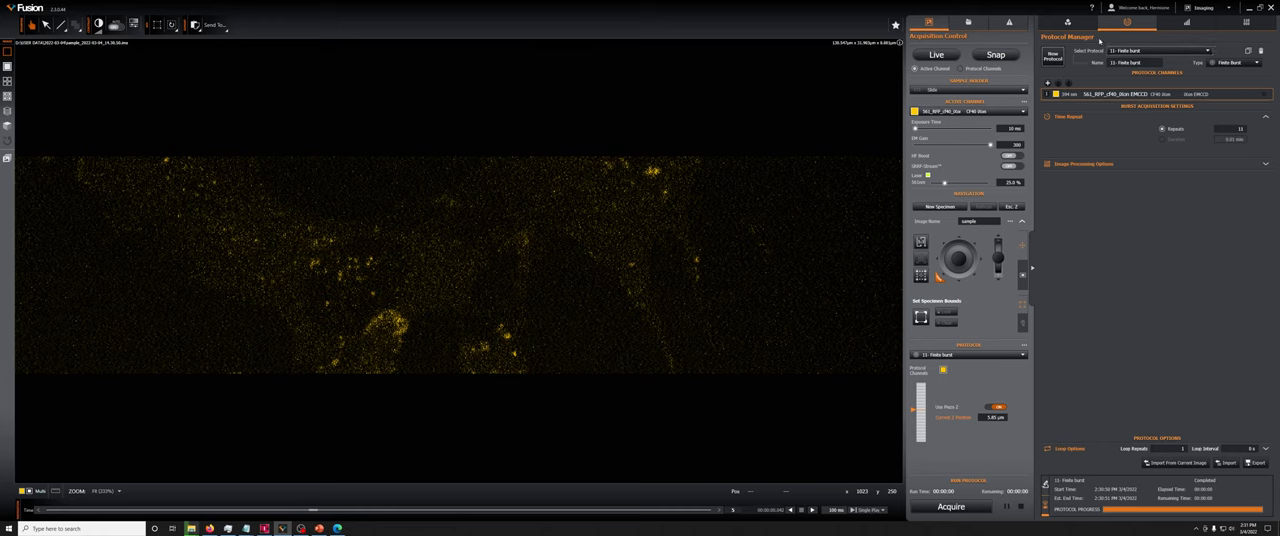
left_click(1066, 22)
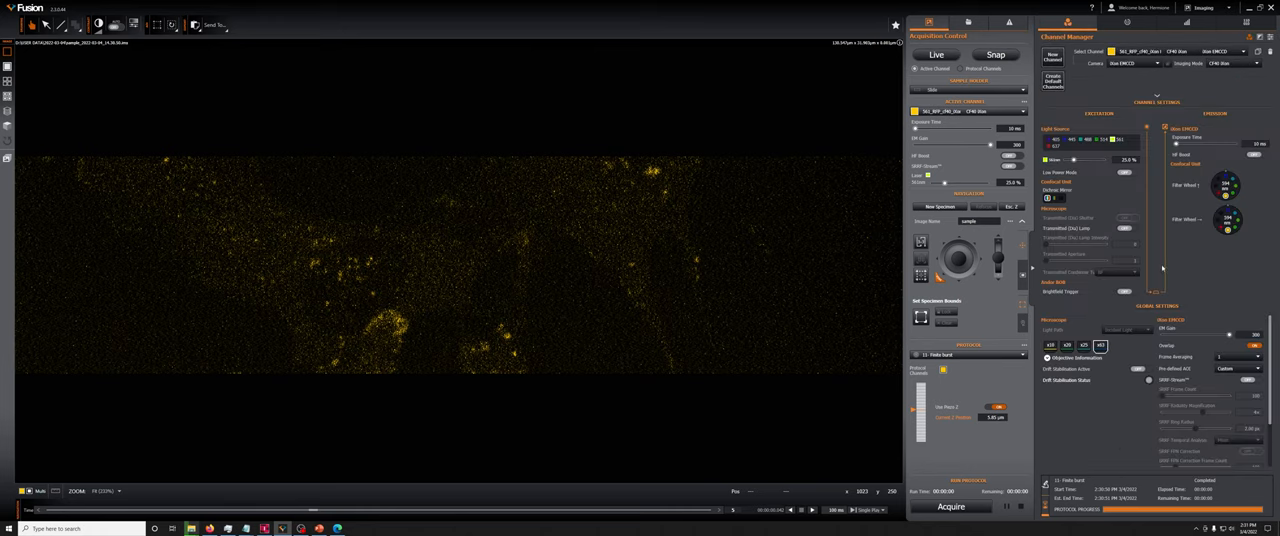
left_click(1240, 369)
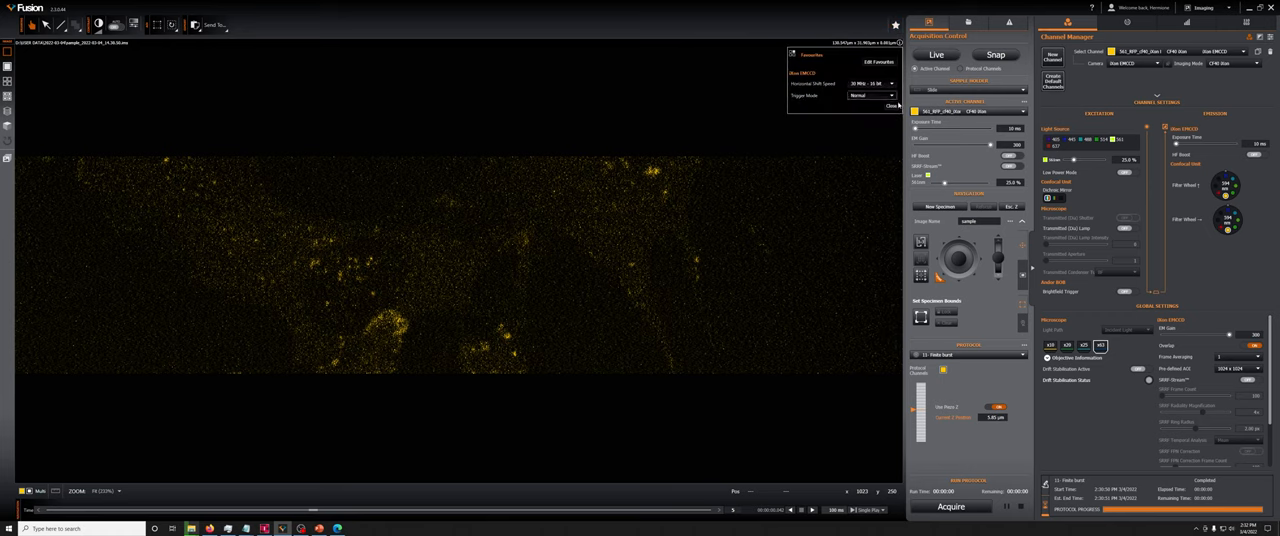
left_click(889, 83)
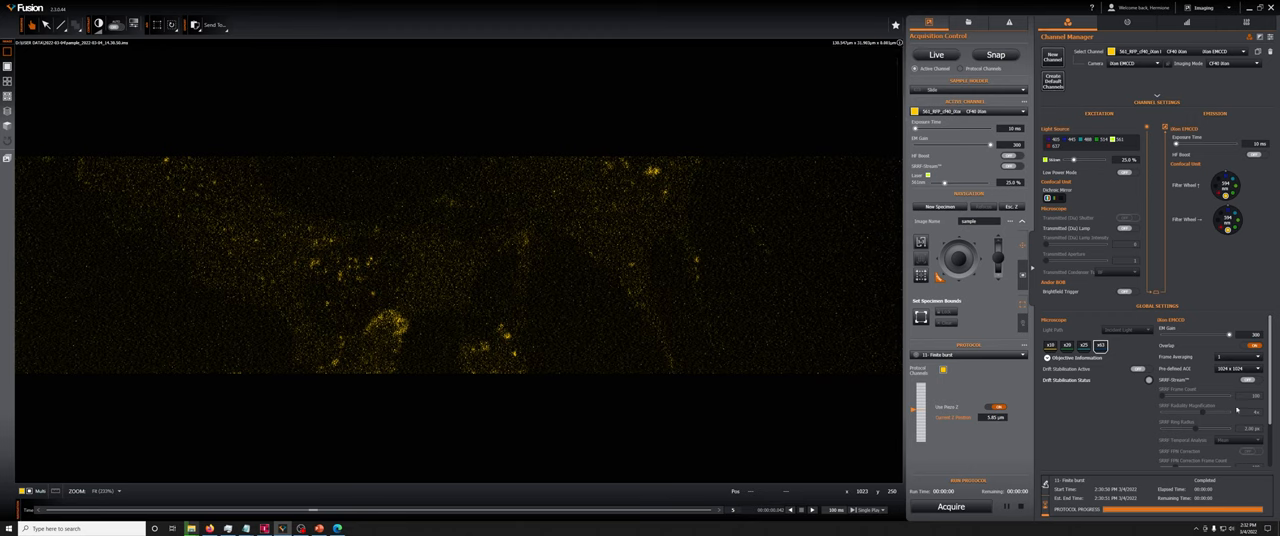
scroll("down", 3)
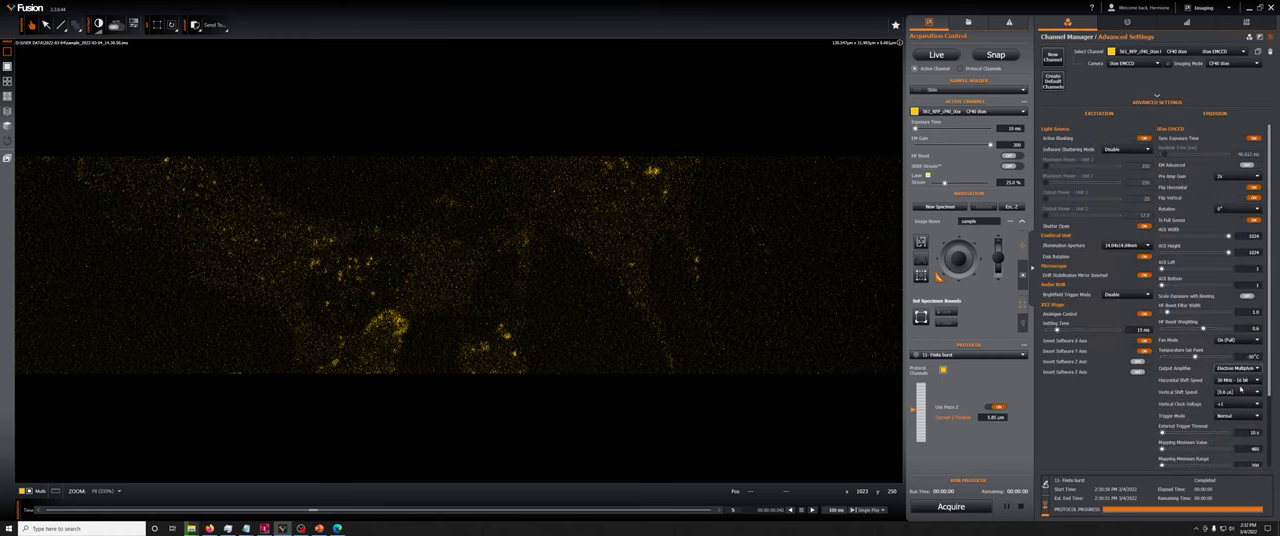
mouse_move(1238, 391)
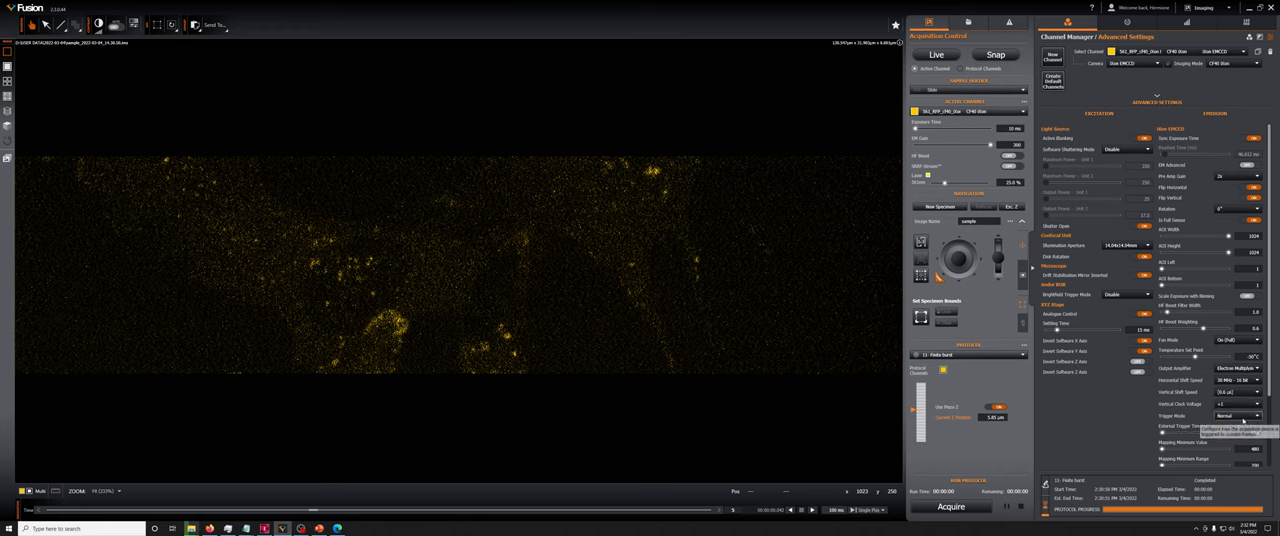
Open the Vertical Clock Voltage dropdown, then list the Vertical Shift Speed options.
left_click(1255, 405)
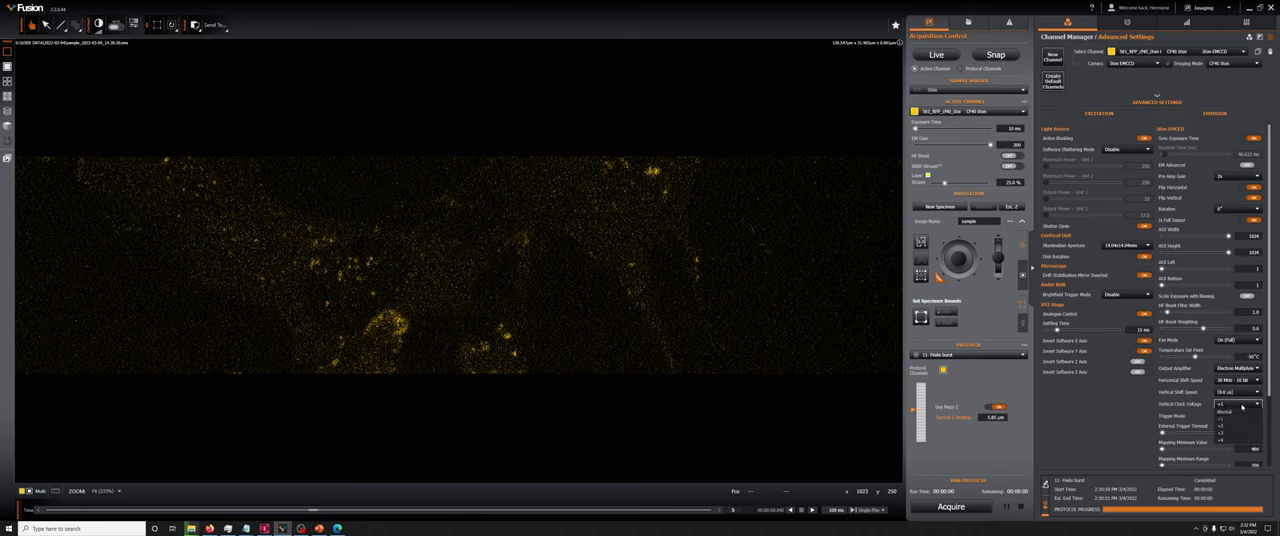
left_click(1255, 405)
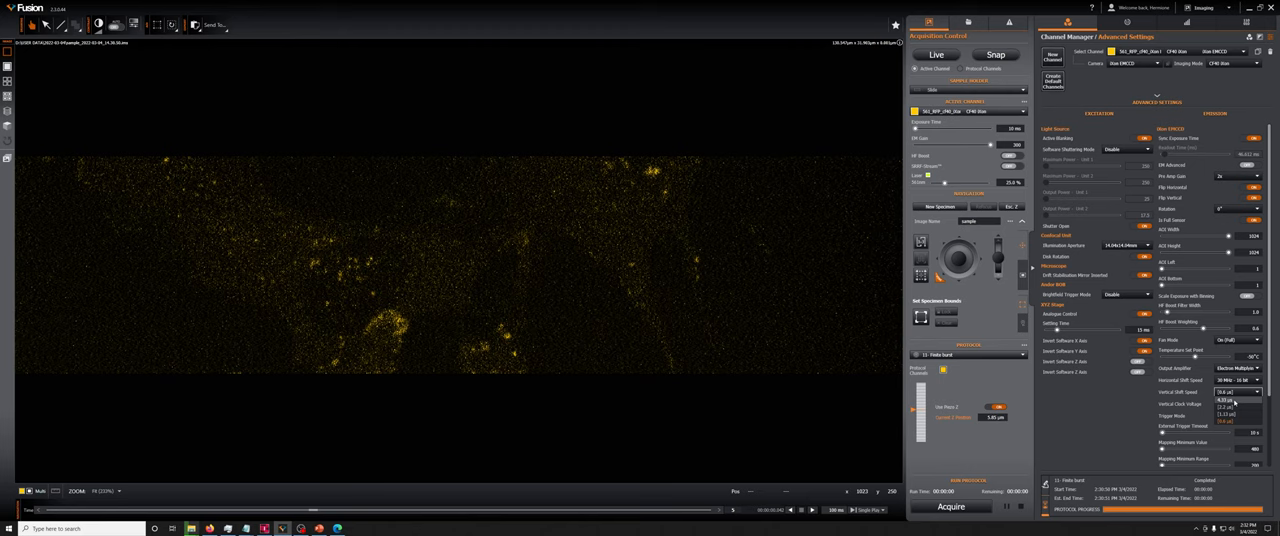